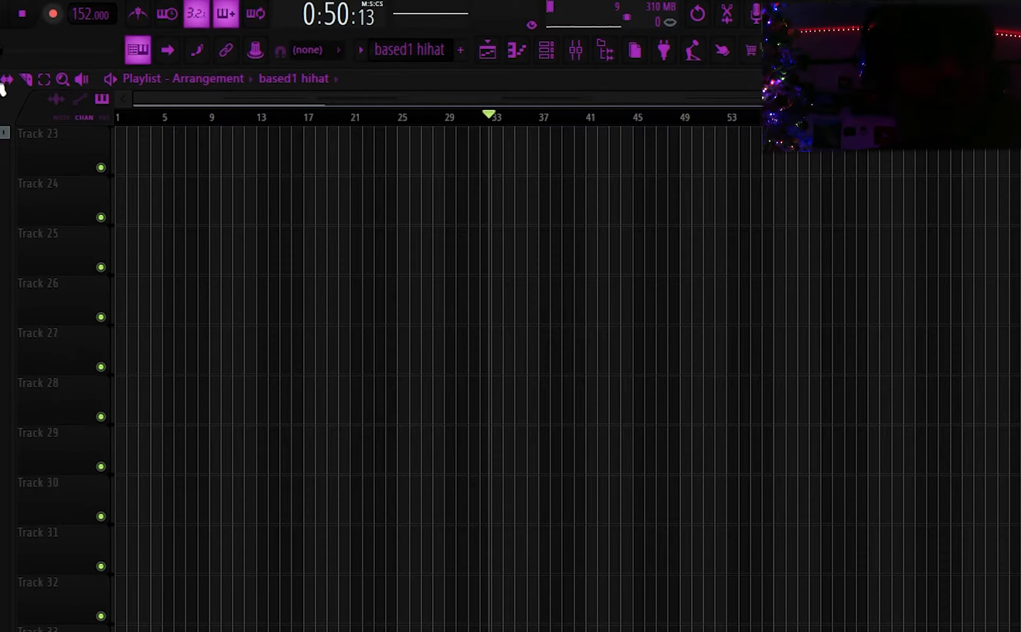
mouse_move(256, 234)
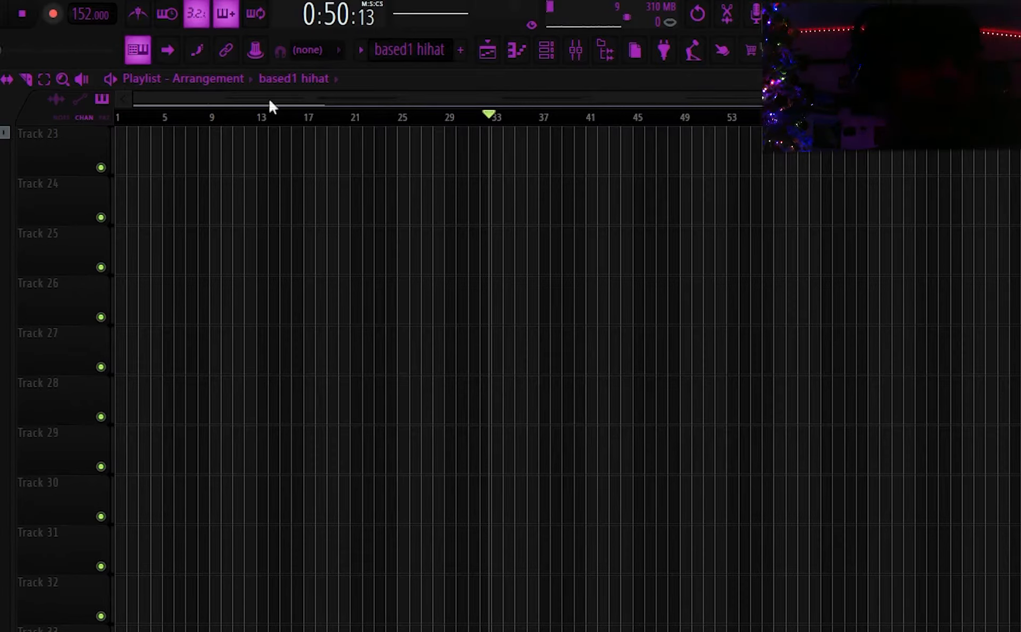
mouse_move(914, 210)
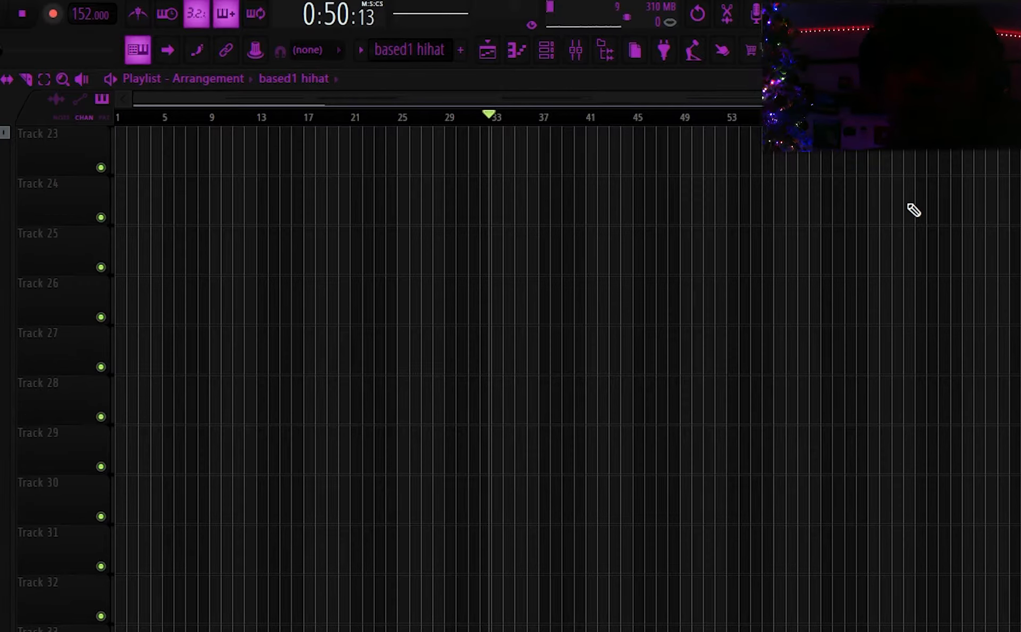
mouse_move(888, 194)
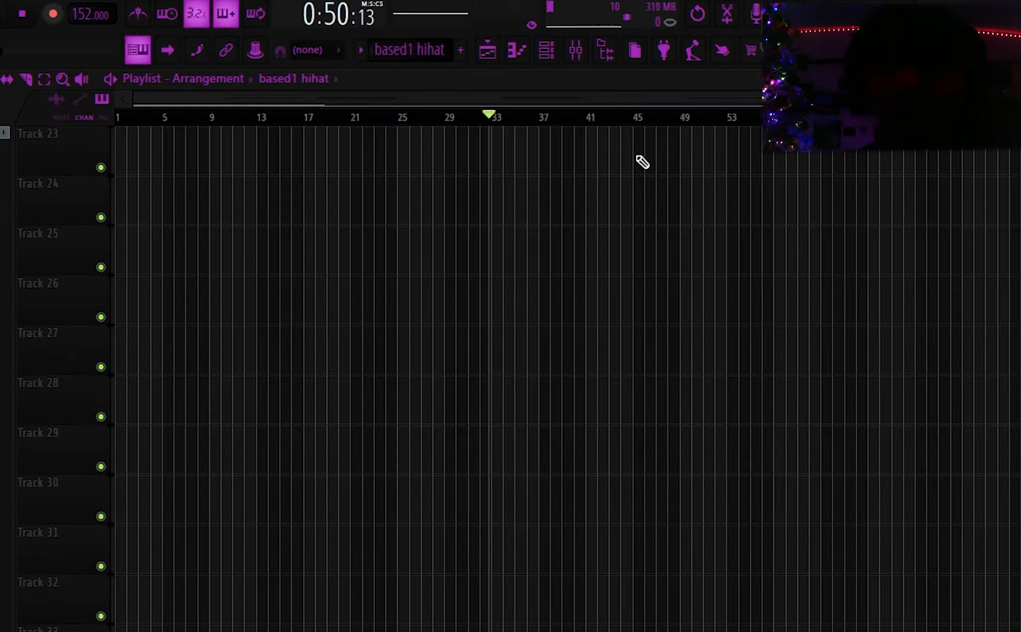
mouse_move(340, 212)
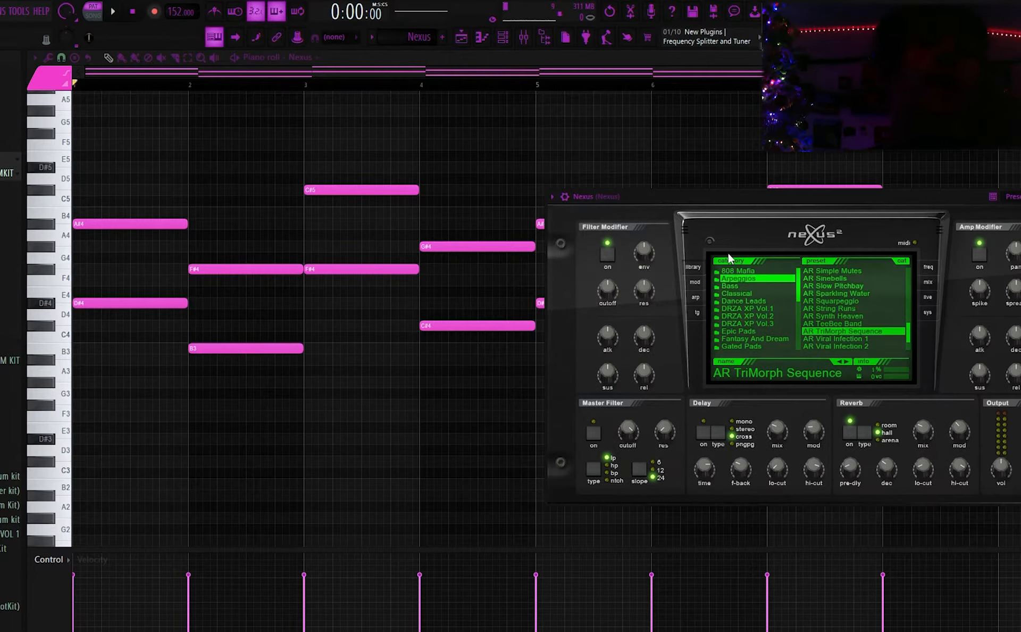
mouse_move(766, 218)
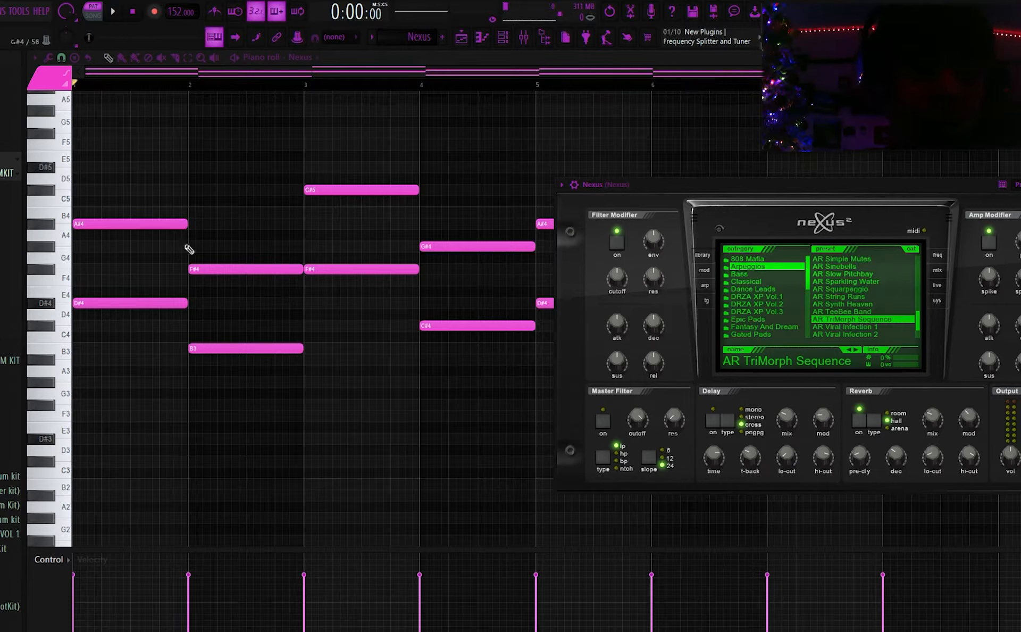
mouse_move(216, 232)
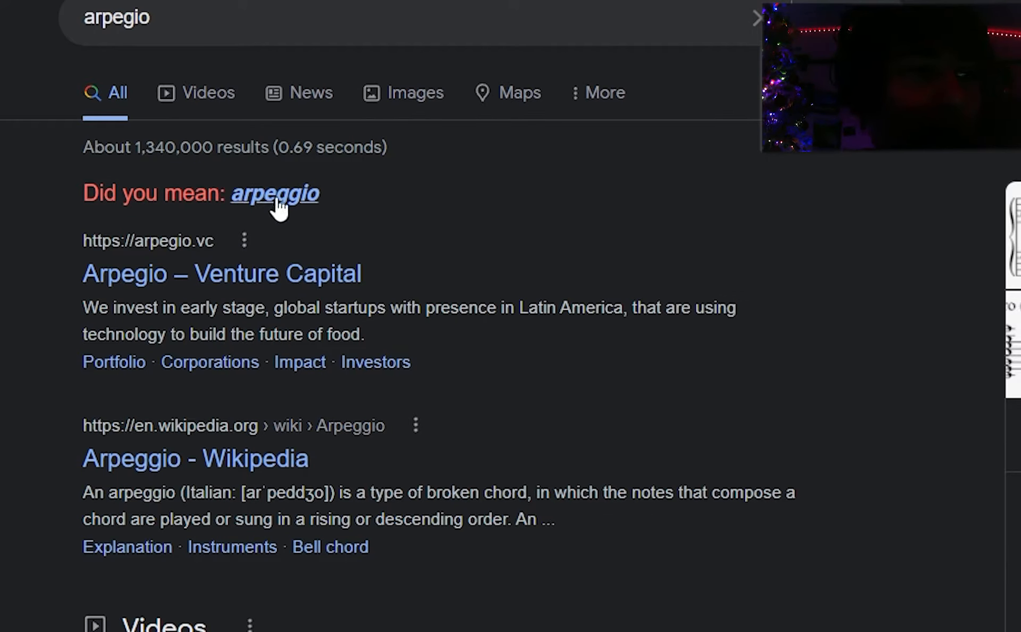
Search Google for the corrected spelling 'arpeggio' from the 'Did you mean' suggestion
left_click(274, 194)
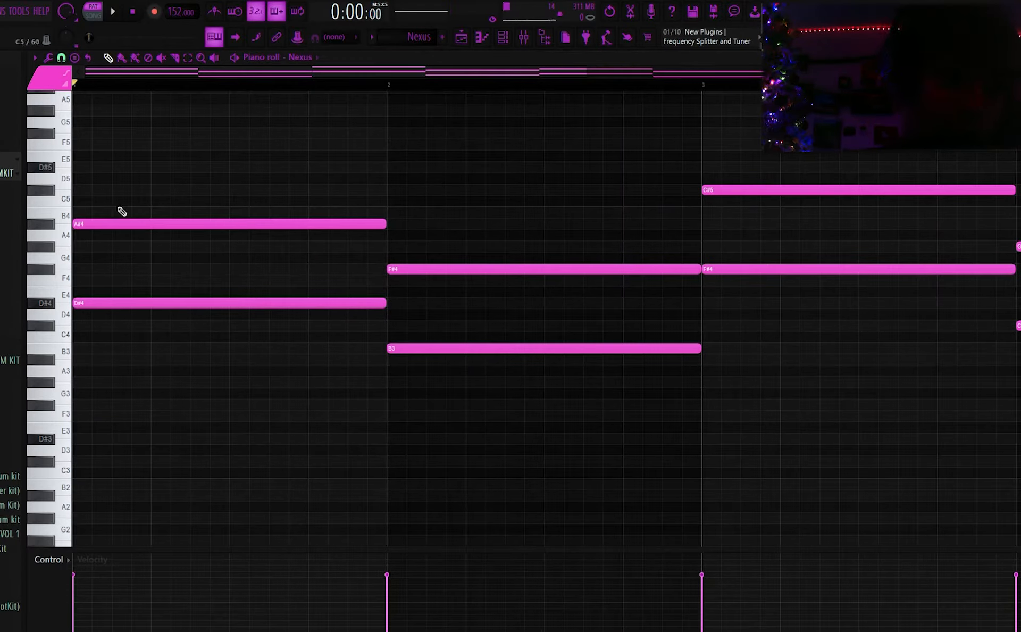
Zoom the Nexus piano roll, play the eight-bar arpeggio melody, then stop it
scroll("down", 3)
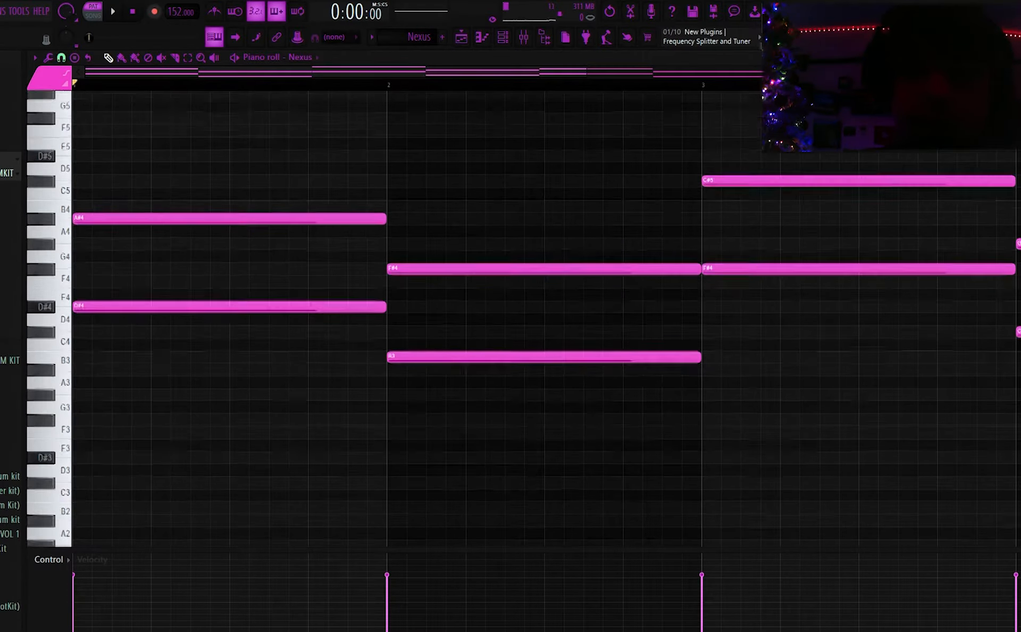
scroll("down", 3)
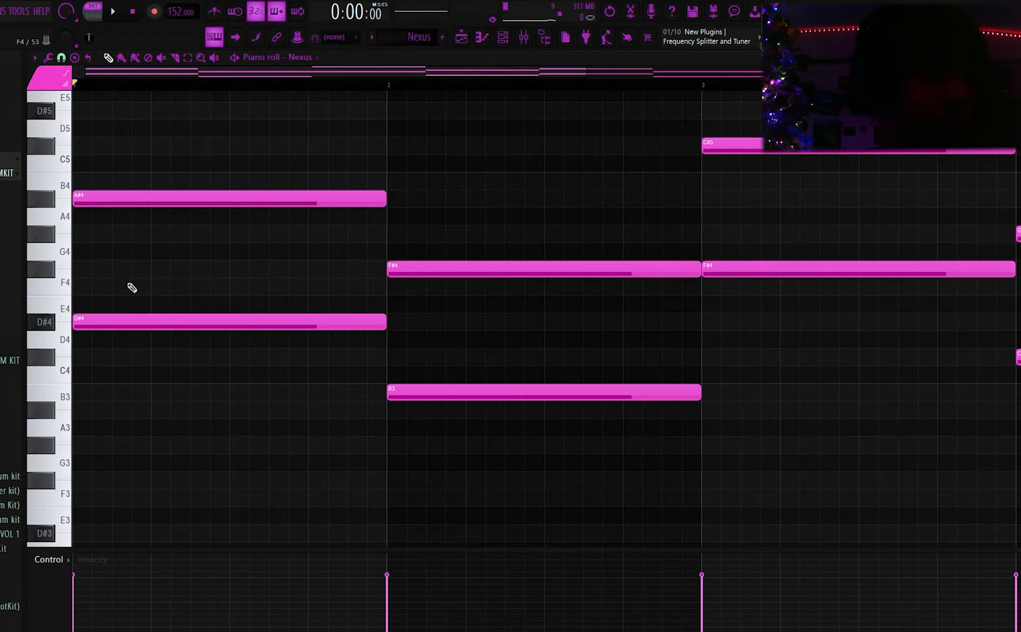
left_click(91, 269)
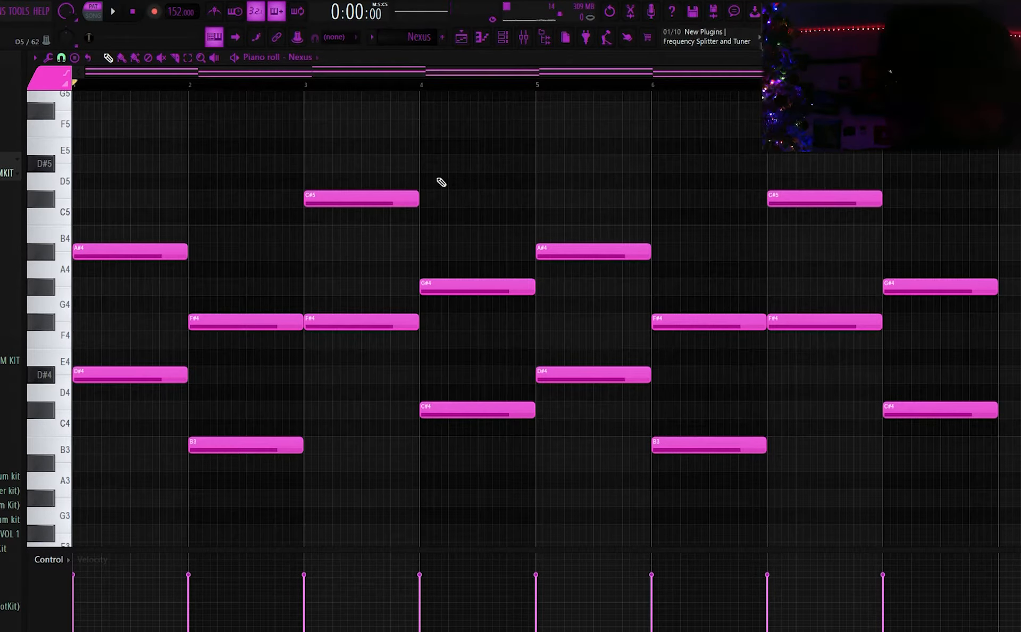
left_click(113, 12)
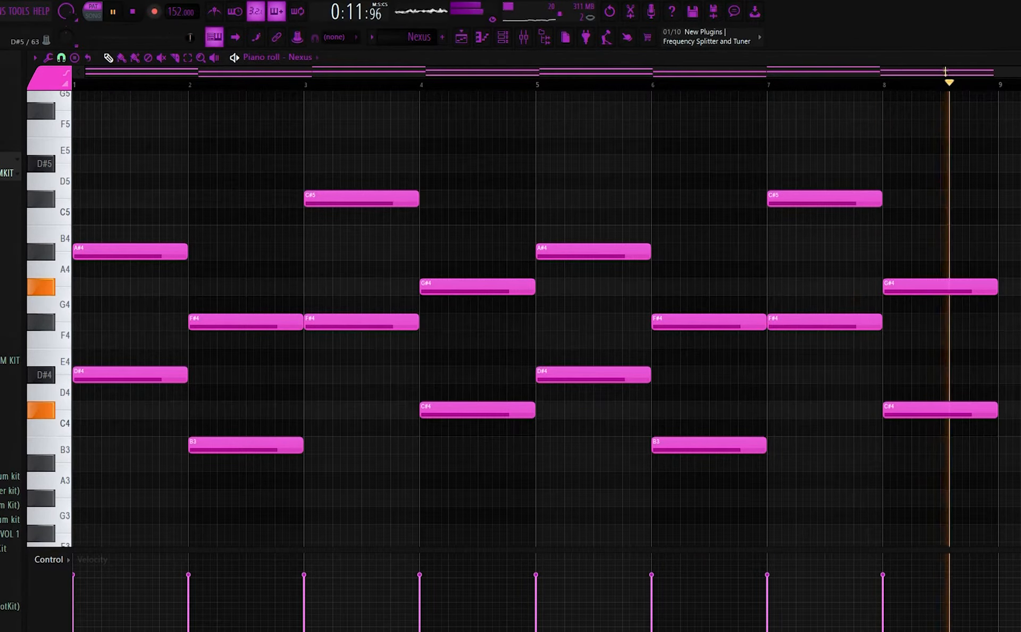
left_click(133, 12)
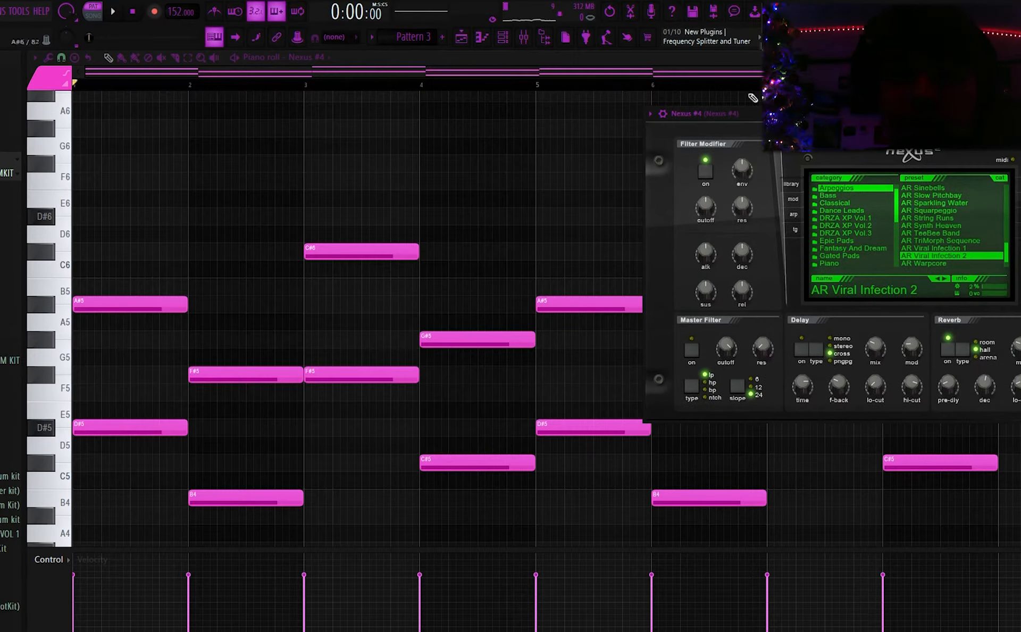
mouse_move(748, 90)
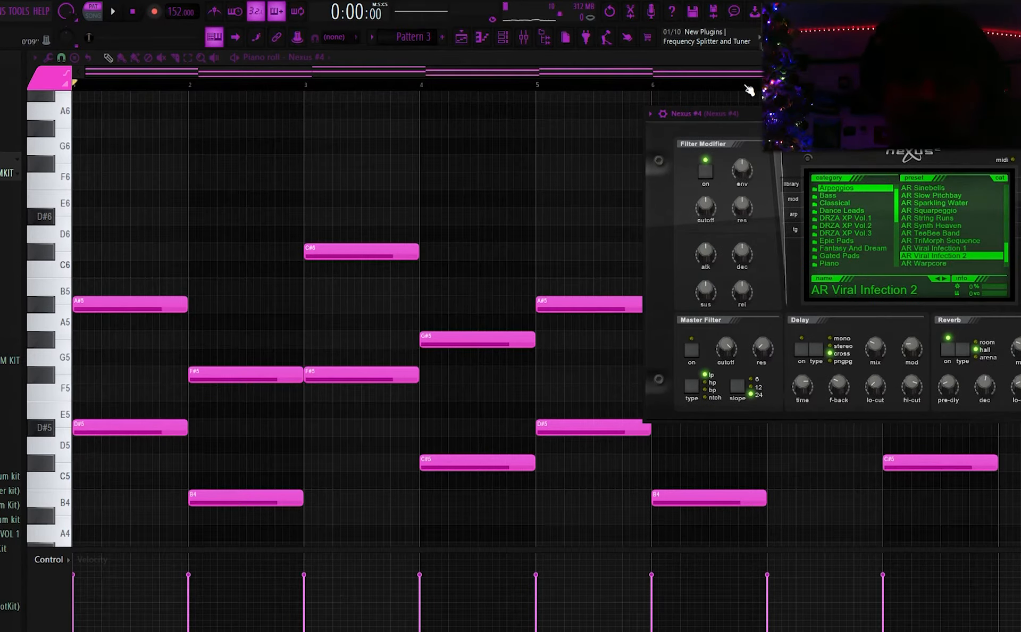
Play Pattern 3's higher-octave Nexus #4 arpeggio (AR Viral Infection 2) and stop it
left_click(112, 12)
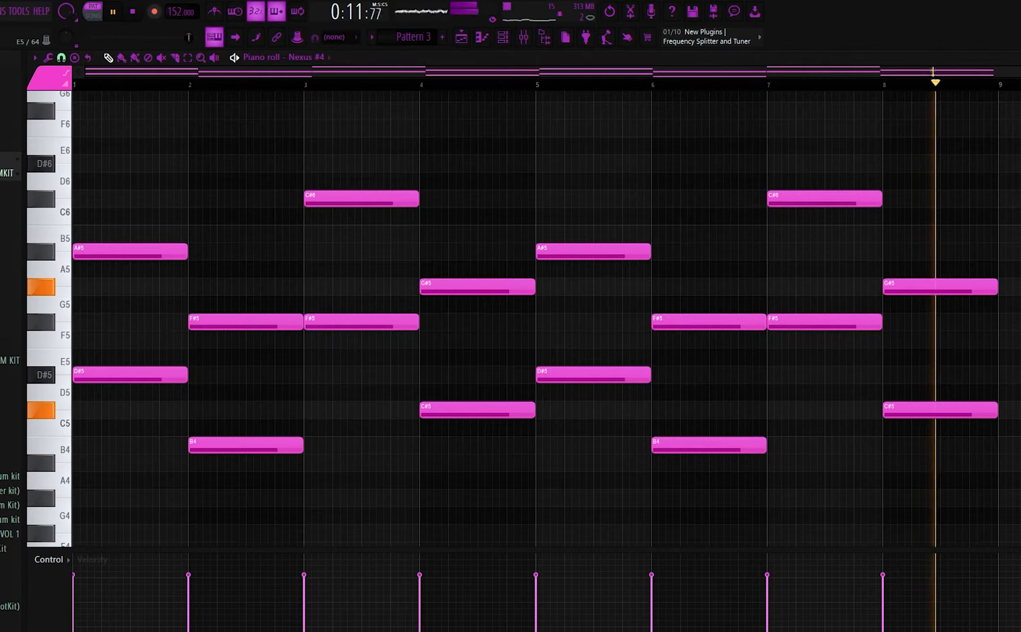
left_click(112, 11)
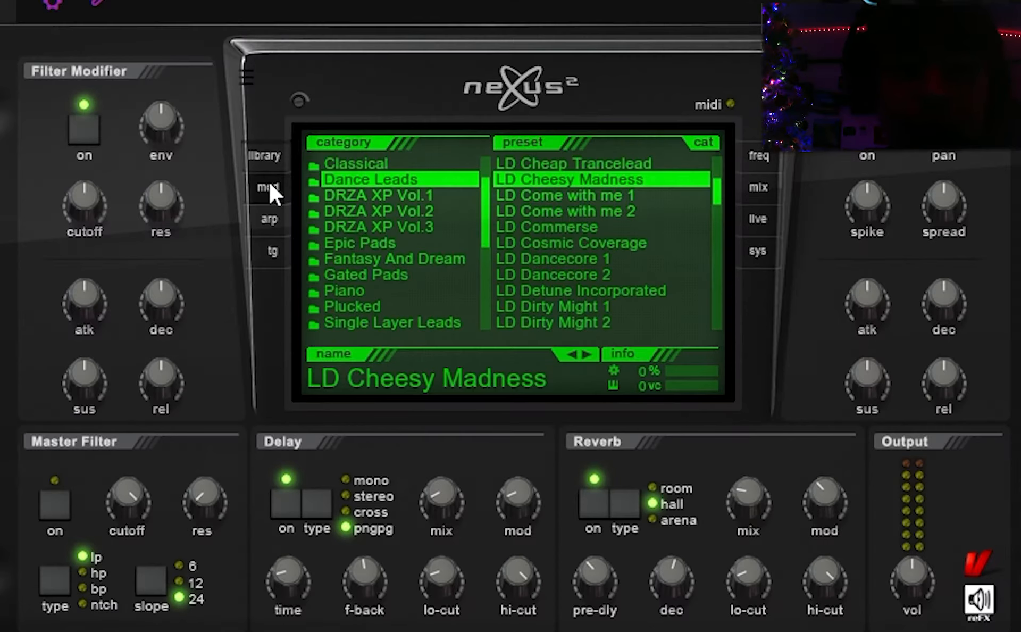
Browse the LD Cheesy Madness Dance Lead preset and bring up the Purity melody on Nexus #3
left_click(267, 187)
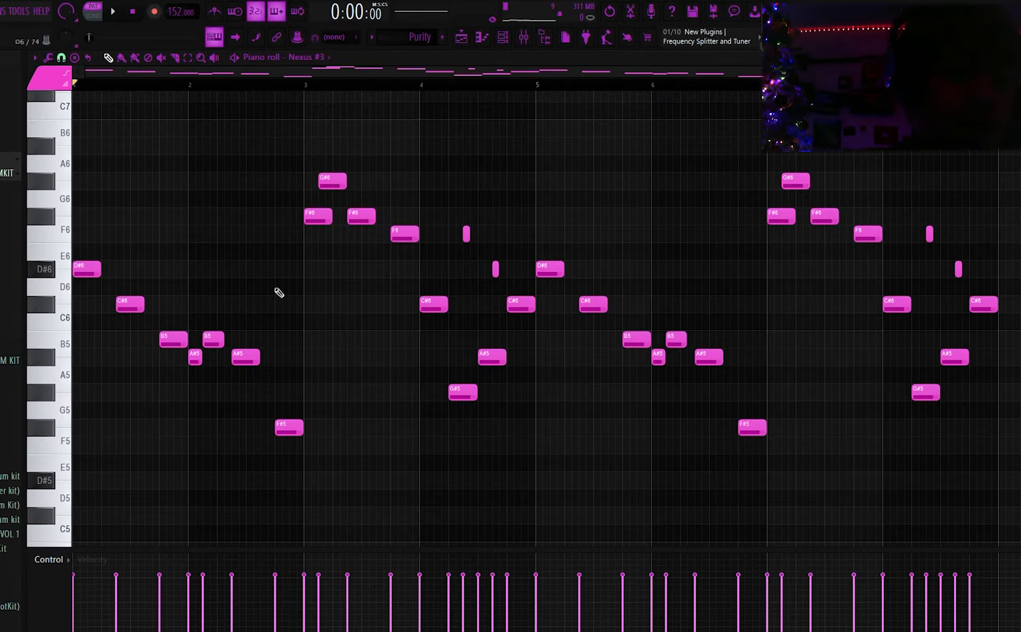
mouse_move(153, 325)
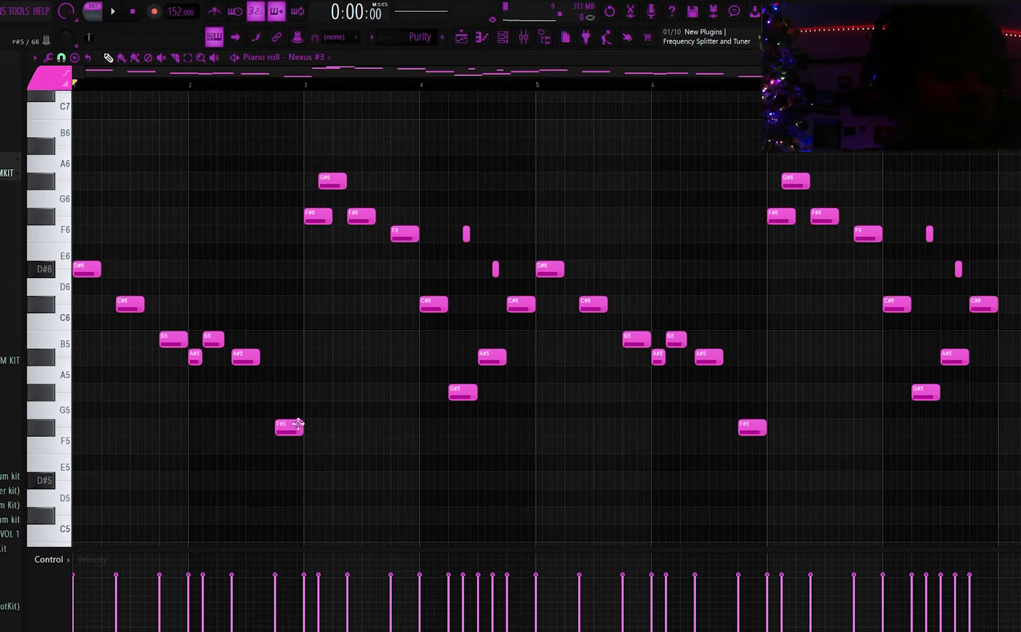
mouse_move(171, 193)
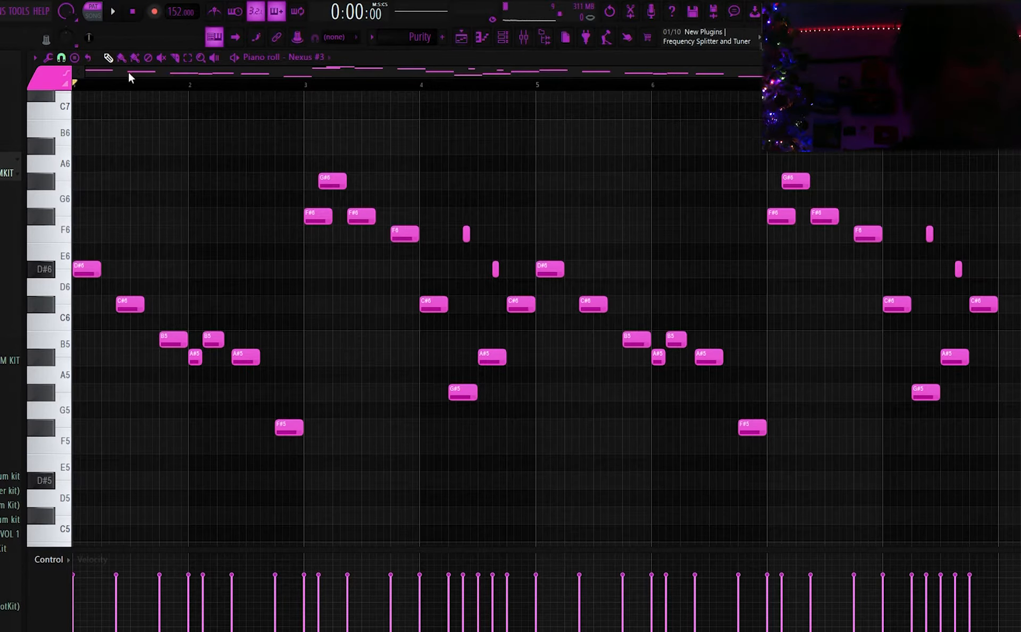
mouse_move(232, 121)
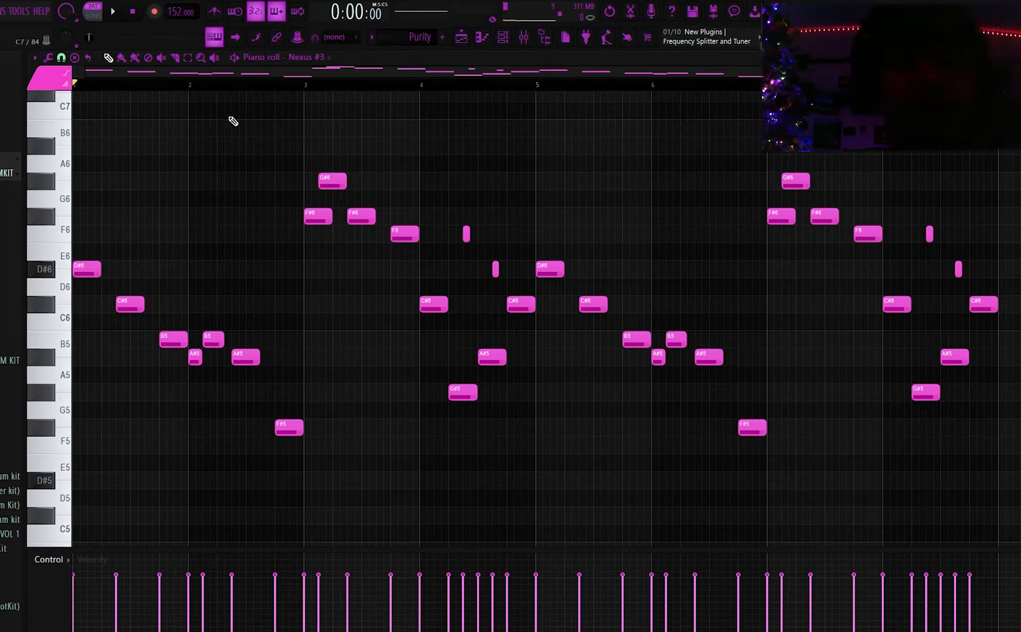
left_click(111, 11)
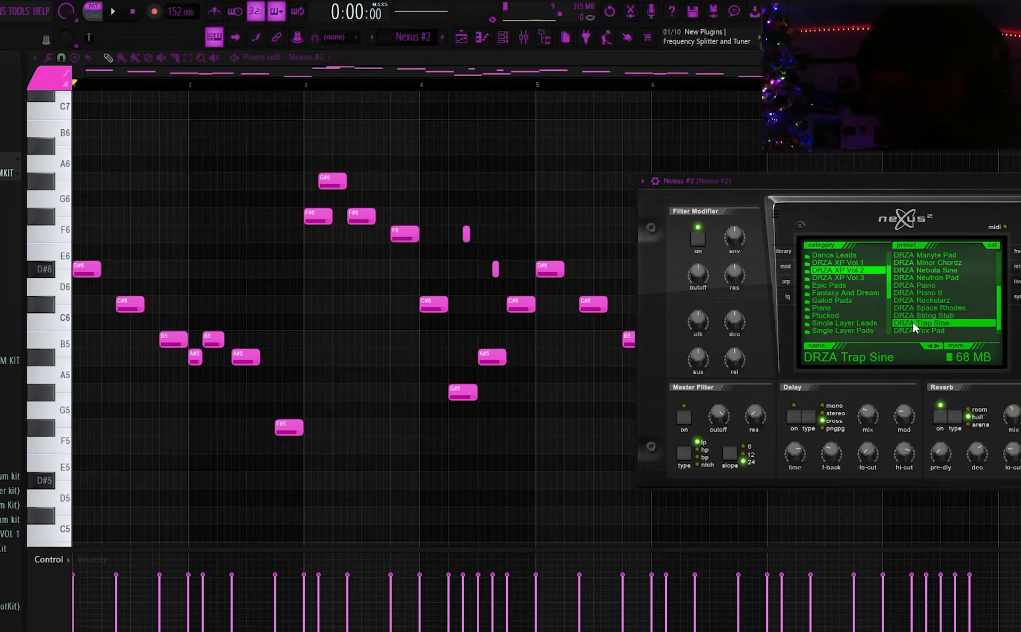
mouse_move(246, 324)
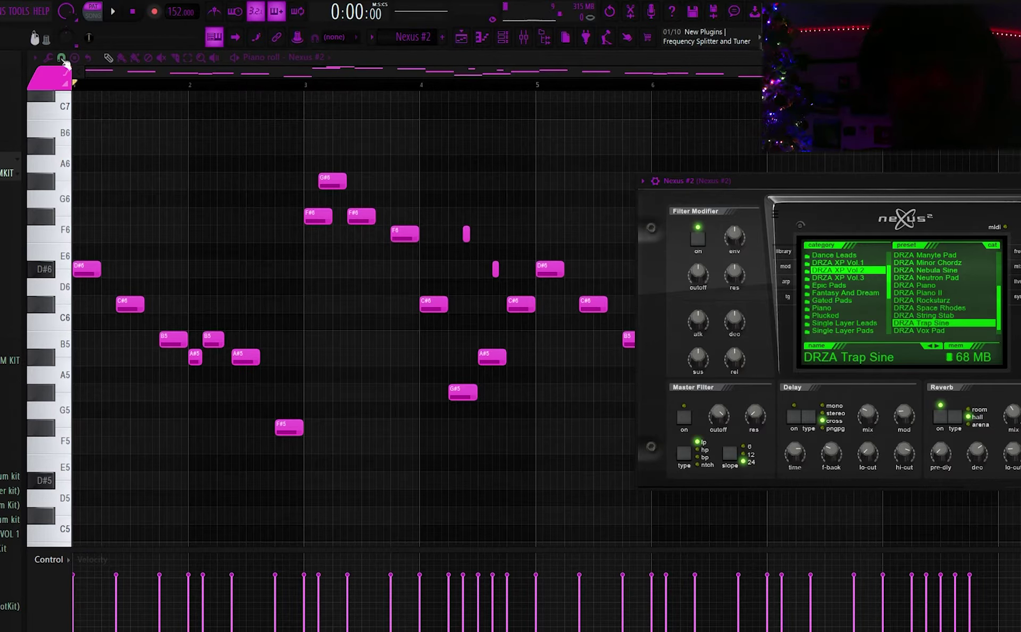
Play the Nexus #2 melody voiced with DRZA Trap Sine, then stop playback
left_click(112, 12)
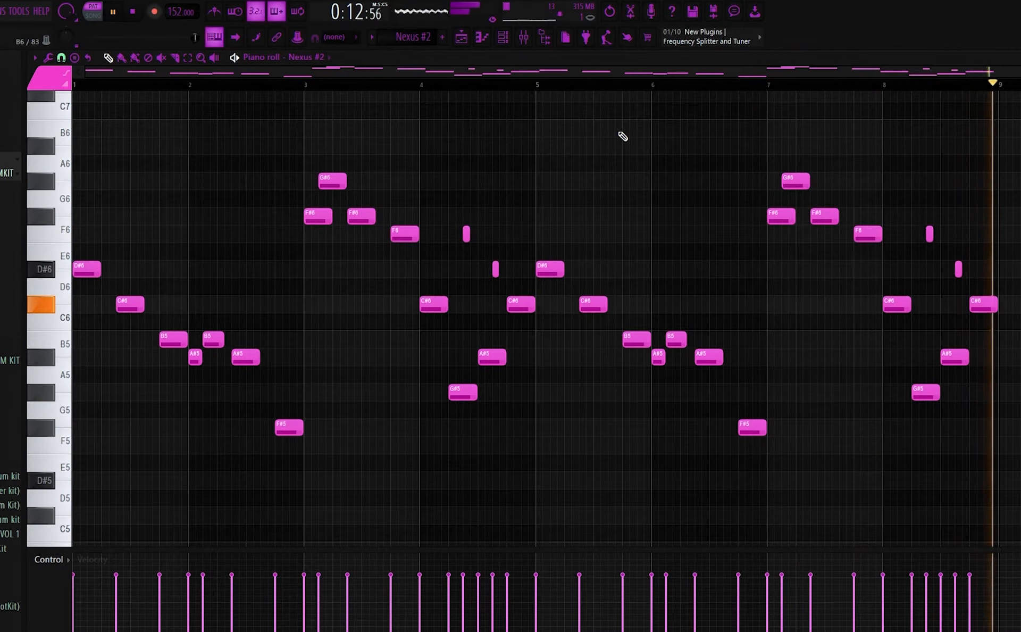
left_click(112, 12)
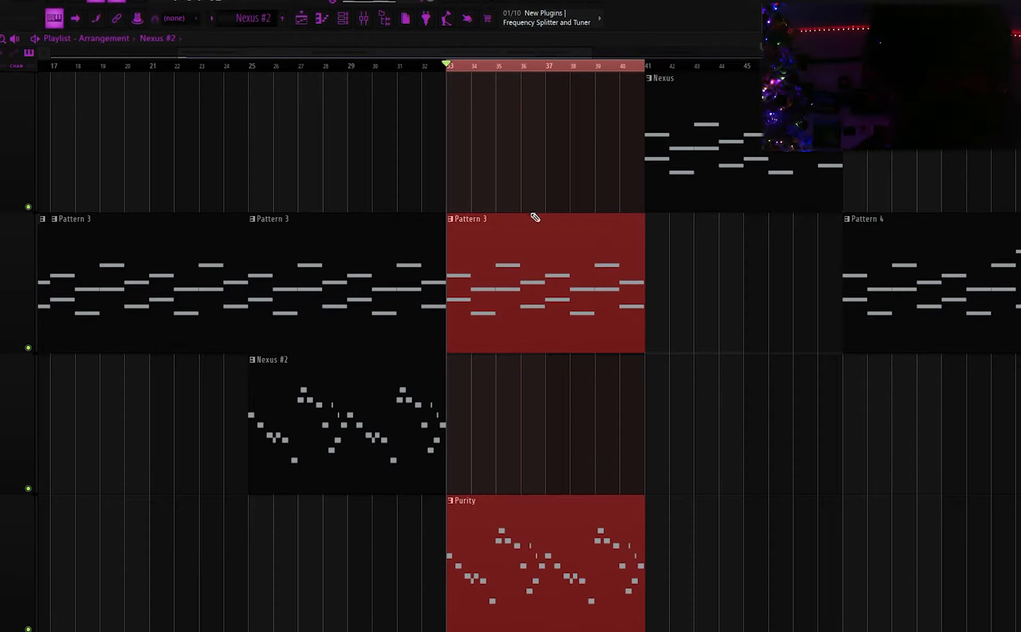
mouse_move(635, 232)
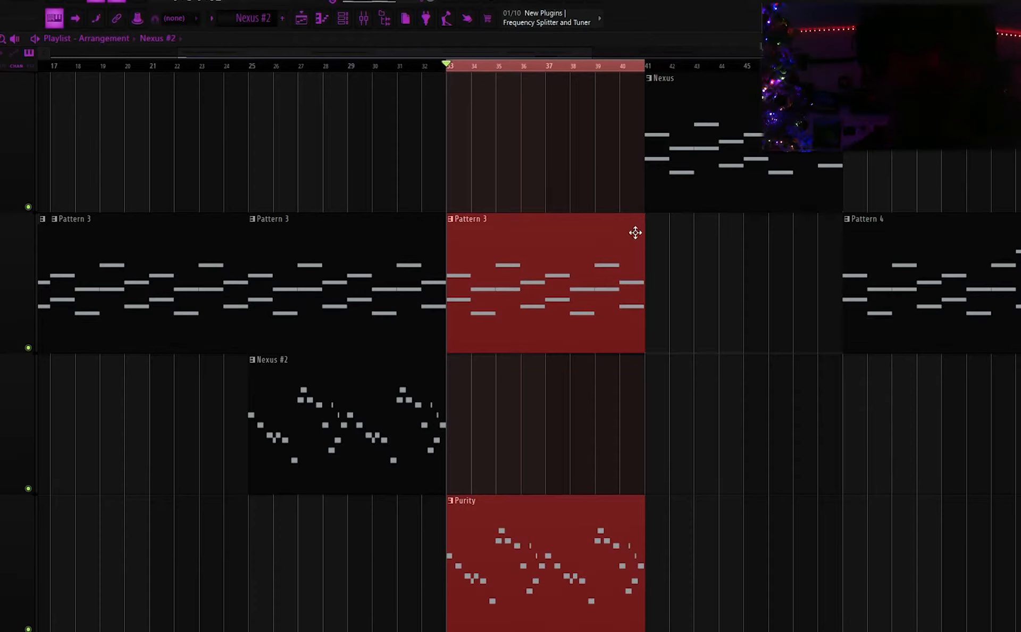
mouse_move(622, 172)
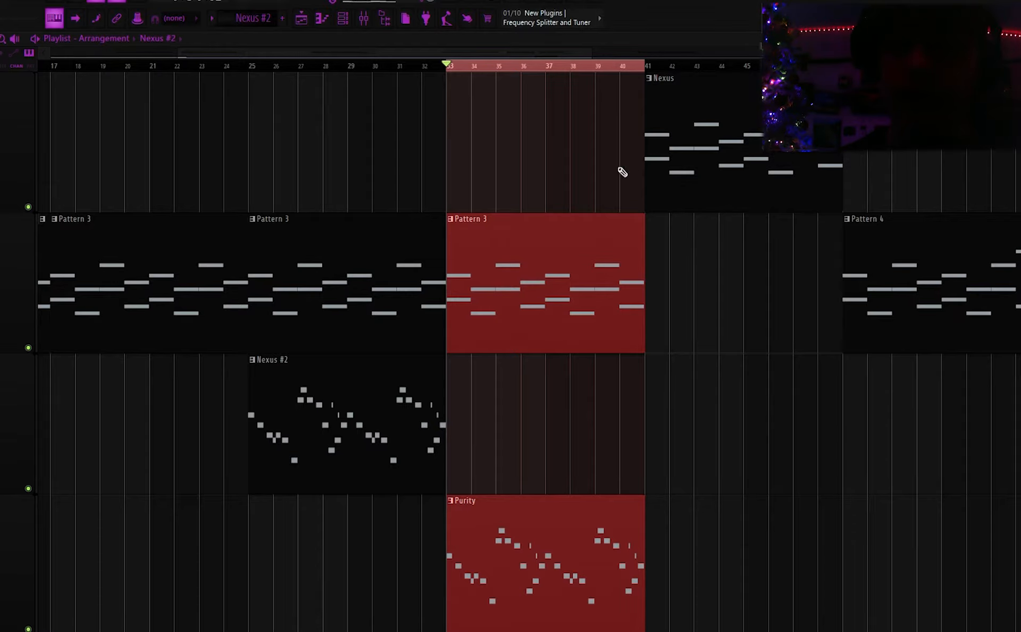
mouse_move(677, 194)
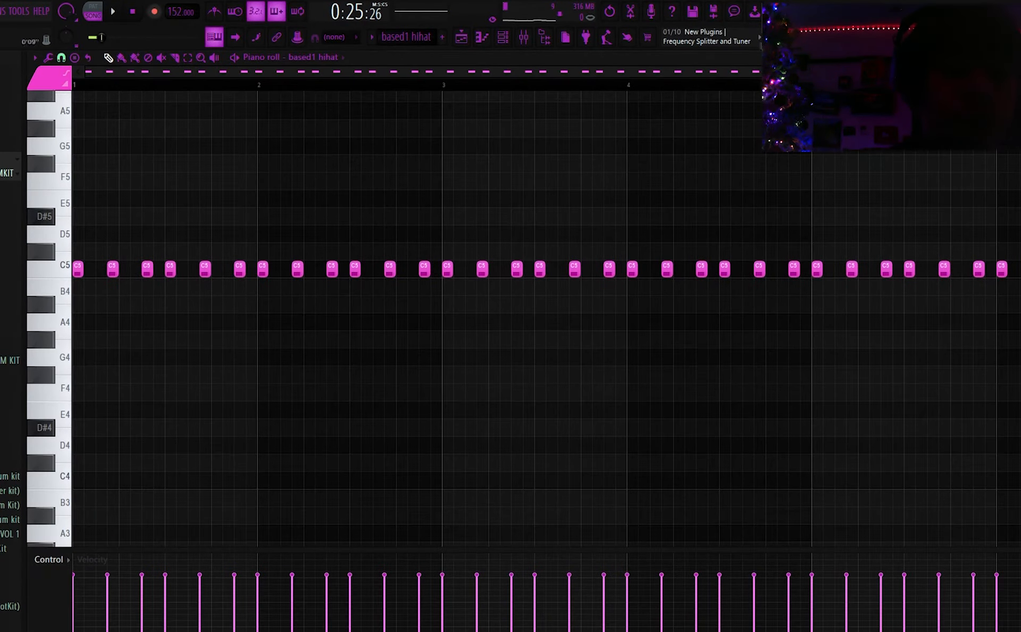
Audition the based1 hihat's repeating C5 hits across the bars and stop
scroll("down", 3)
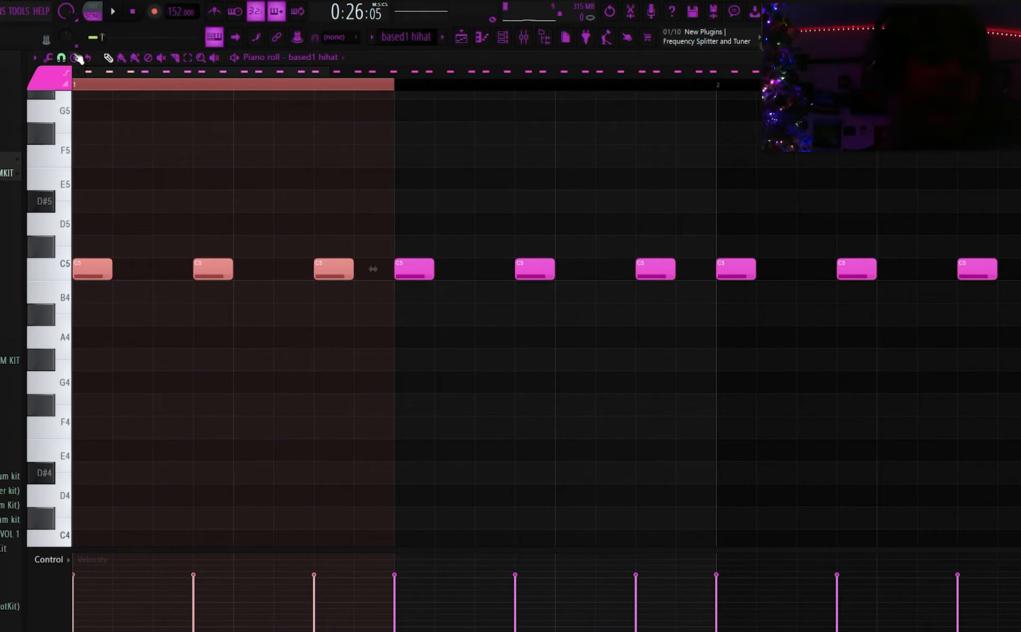
left_click(112, 12)
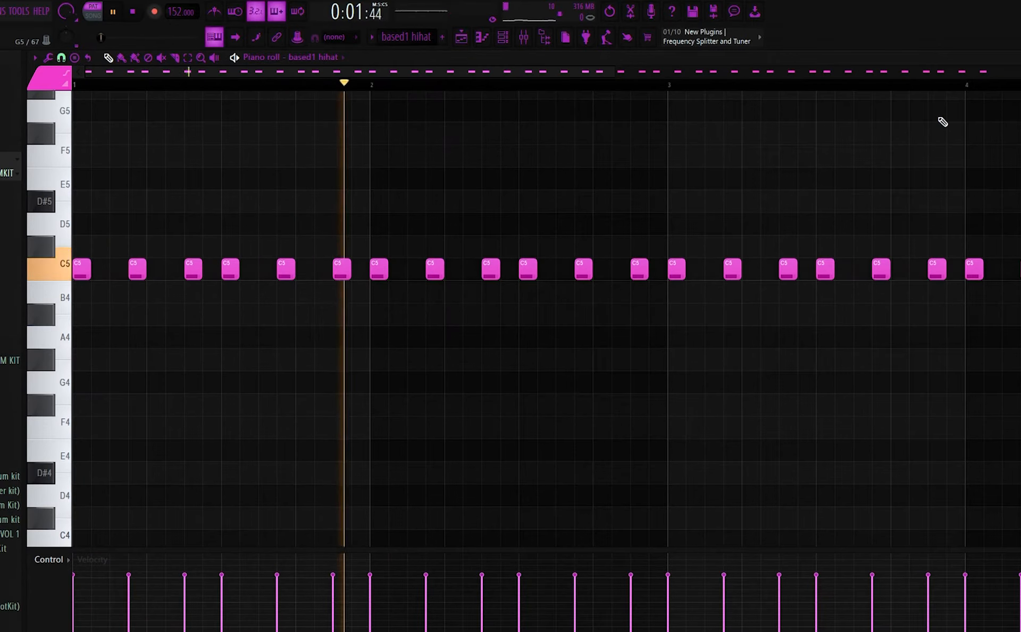
left_click(132, 12)
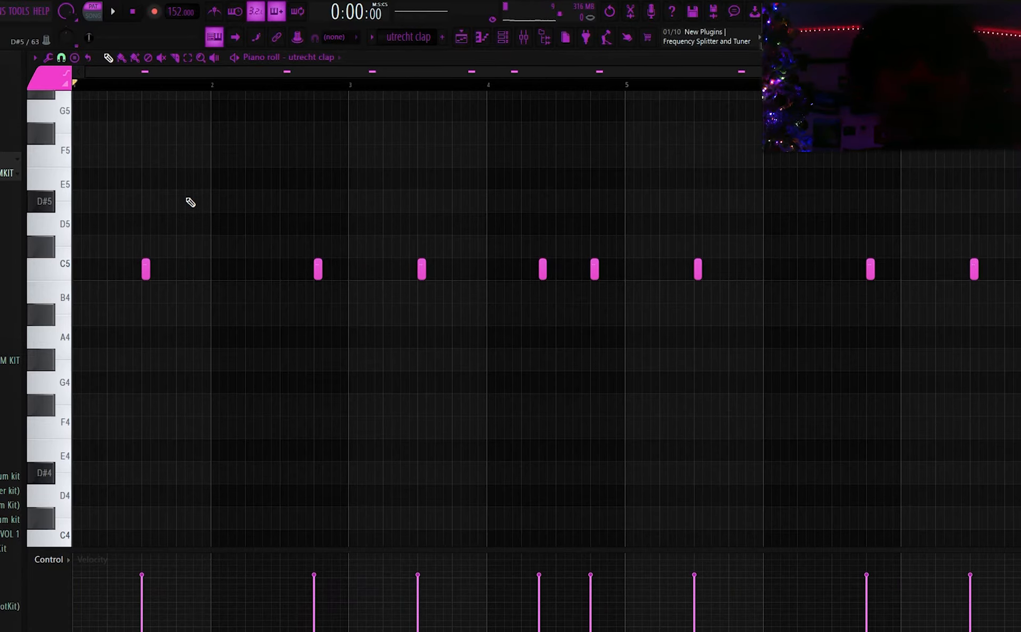
mouse_move(383, 141)
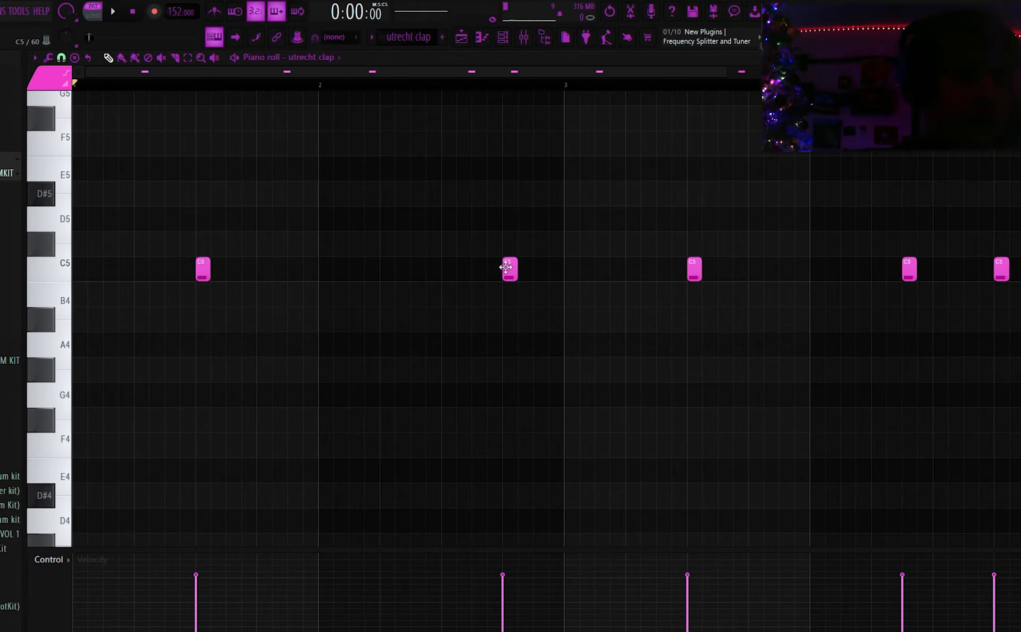
Play the sparse utrecht clap rhythm, stop it, and move on to the fraude perc hits
scroll("right", 3)
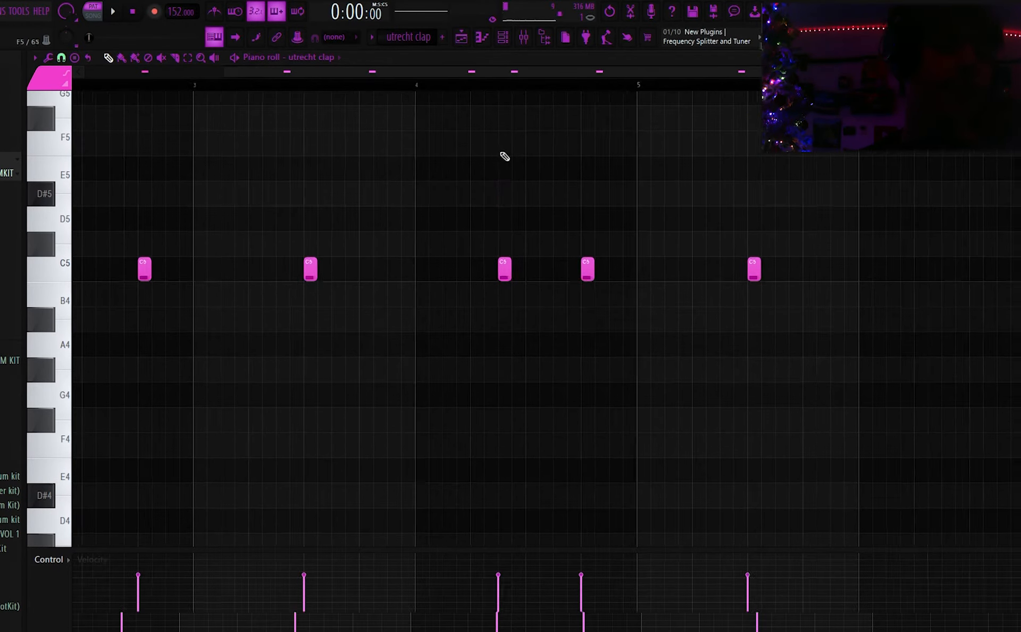
left_click(112, 11)
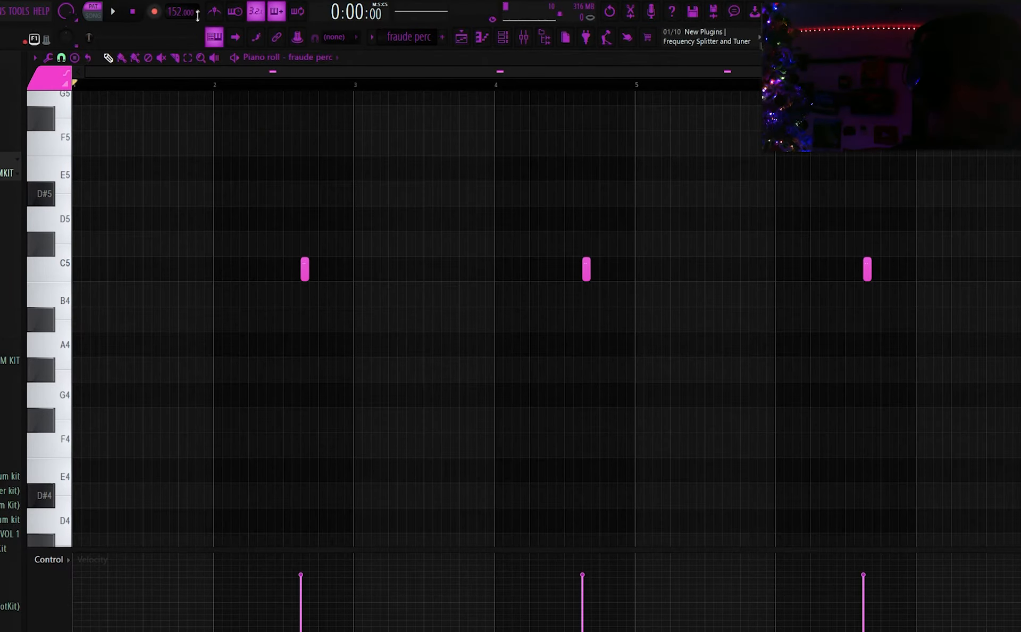
left_click(112, 12)
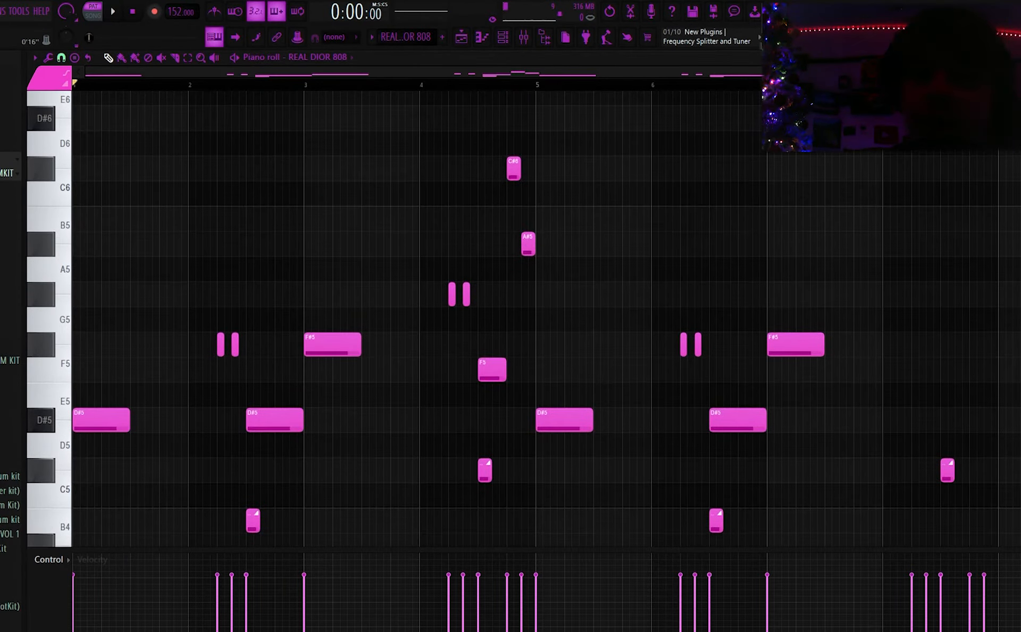
Review the REAL DIOR 808 slide notes and rising high-note ending, then play the bassline
scroll("up", 3)
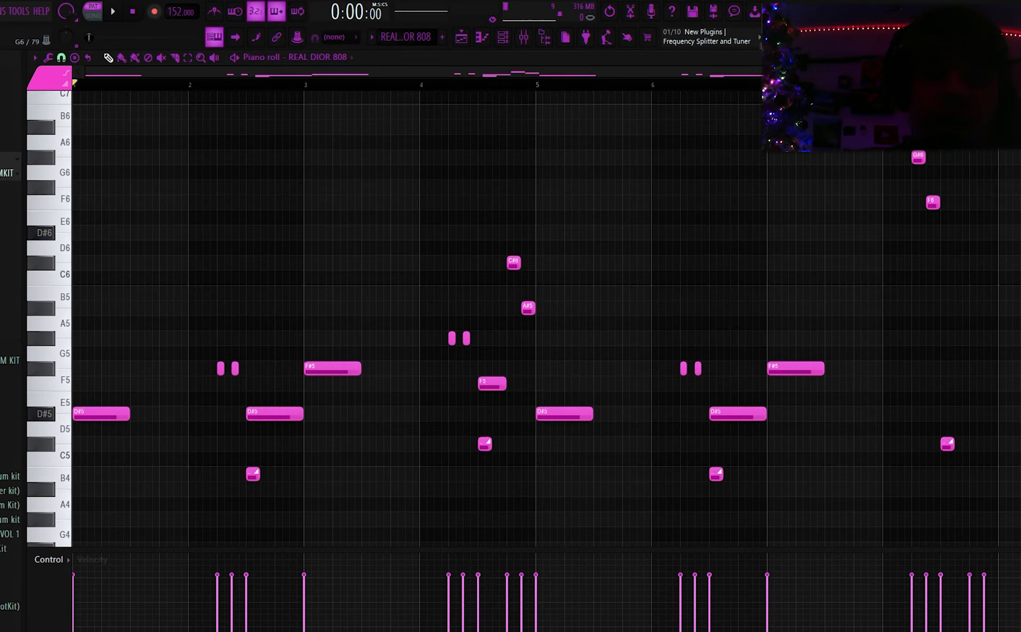
scroll("down", 3)
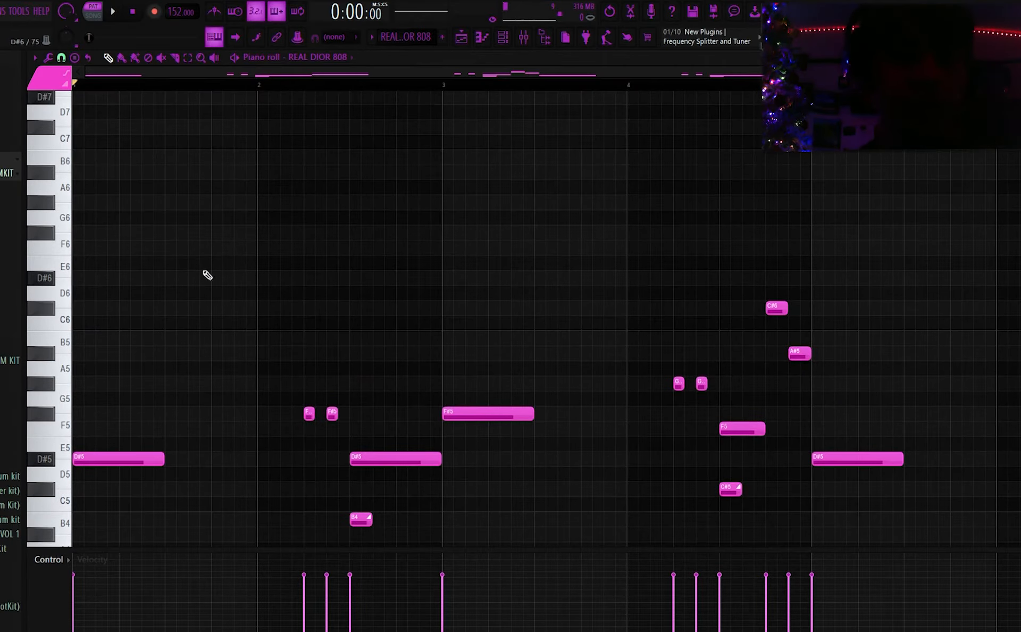
scroll("down", 3)
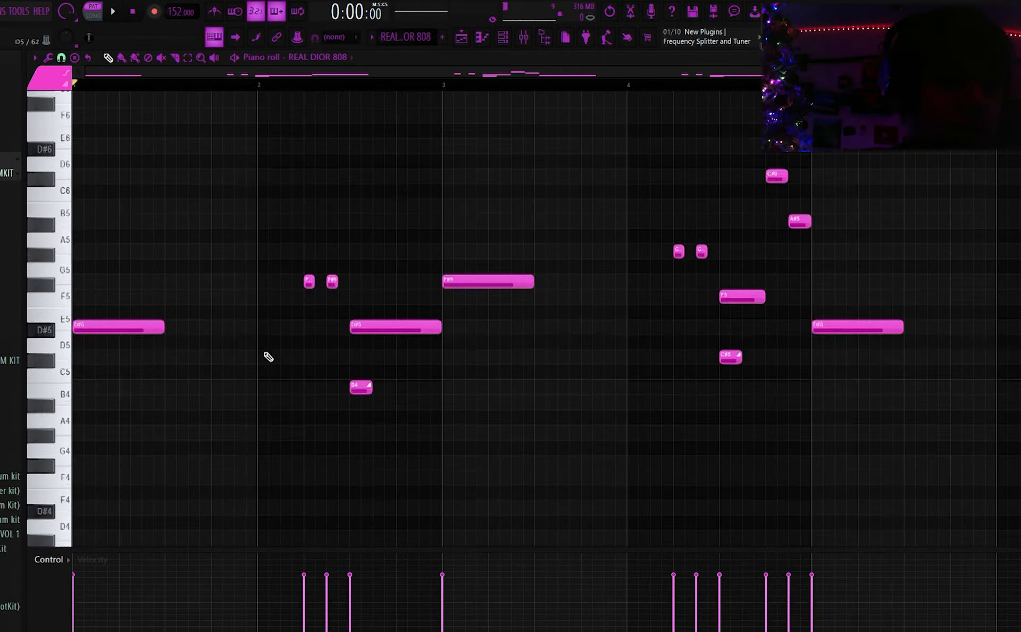
scroll("up", 3)
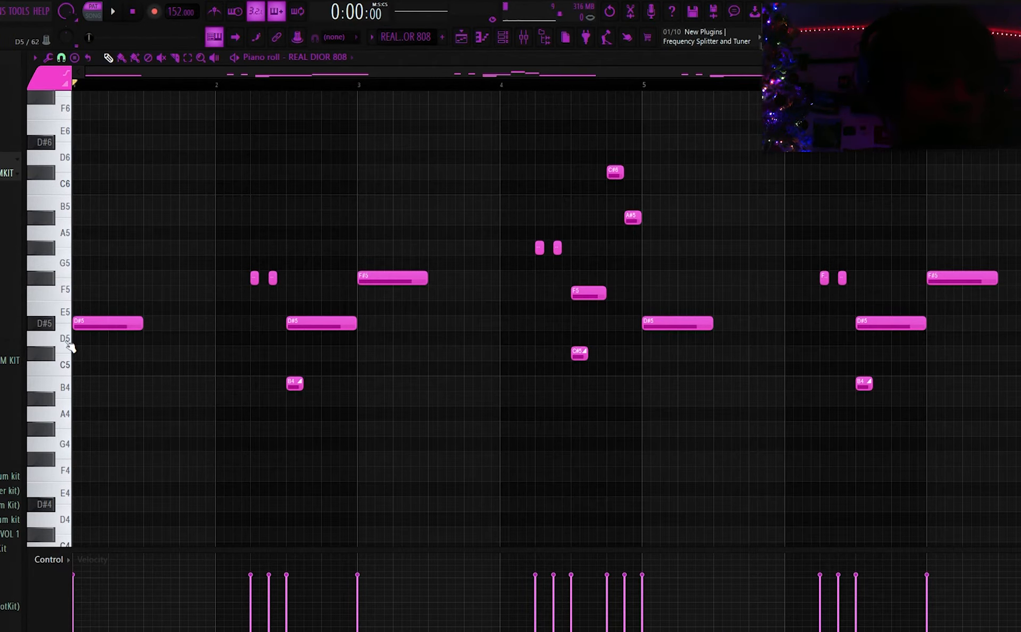
mouse_move(583, 307)
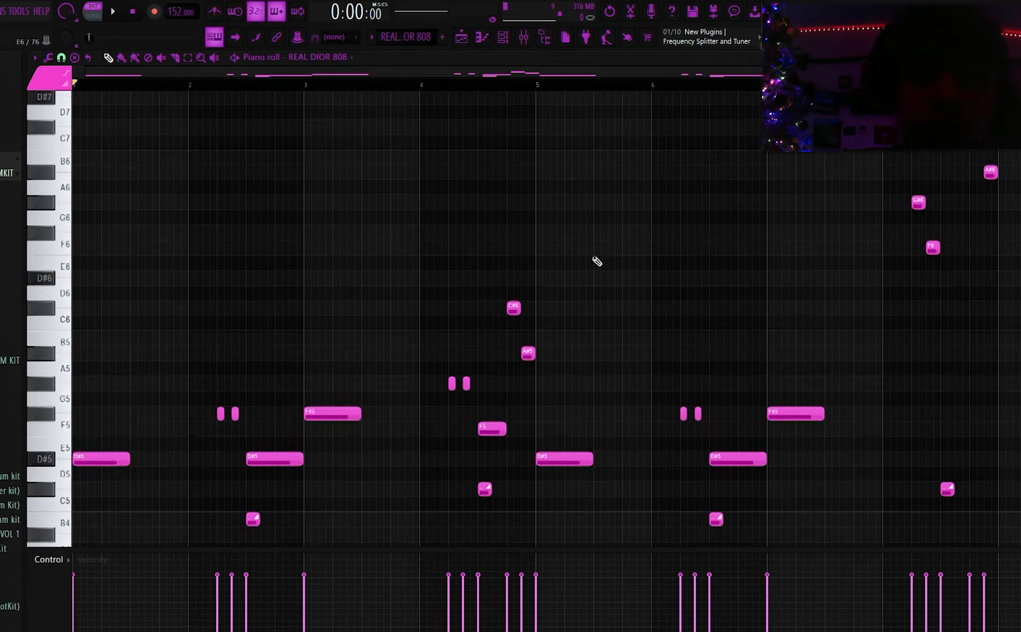
scroll("down", 3)
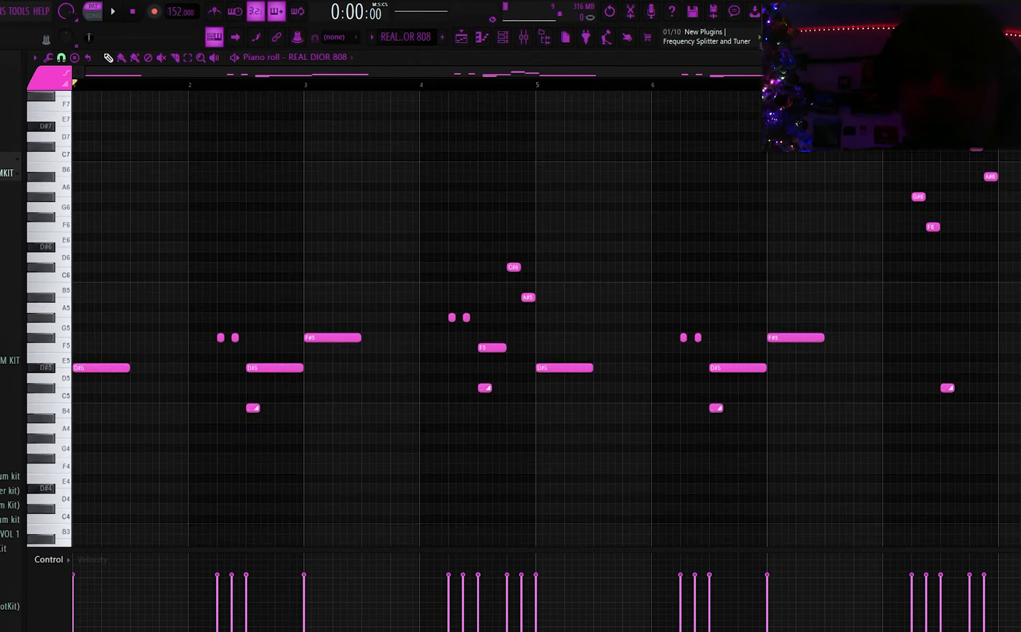
left_click(112, 12)
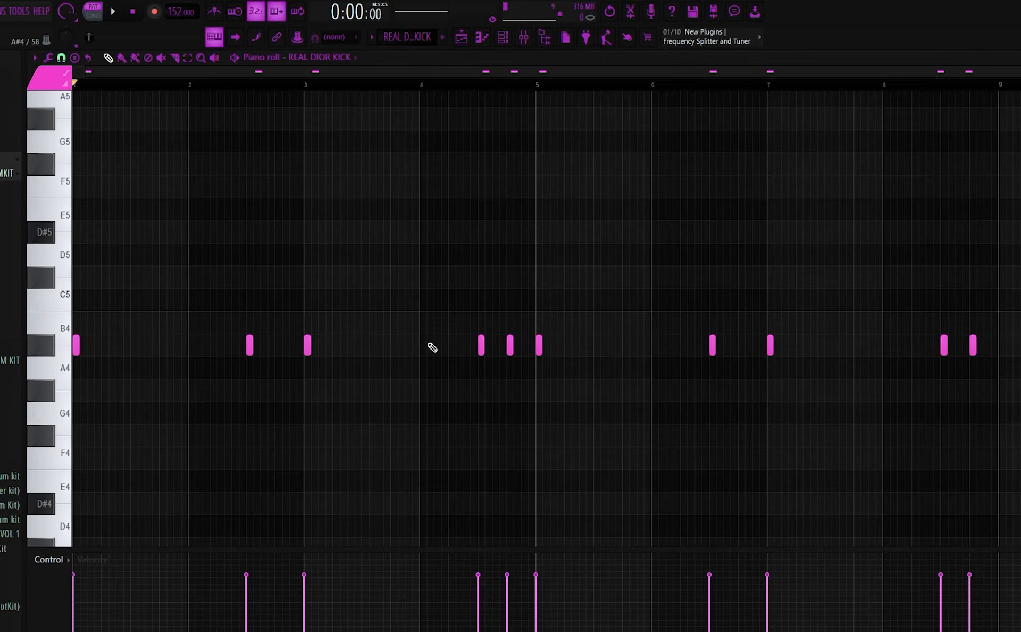
Play the REAL DIOR KICK's scattered A#4 hits and stop playback
left_click(112, 11)
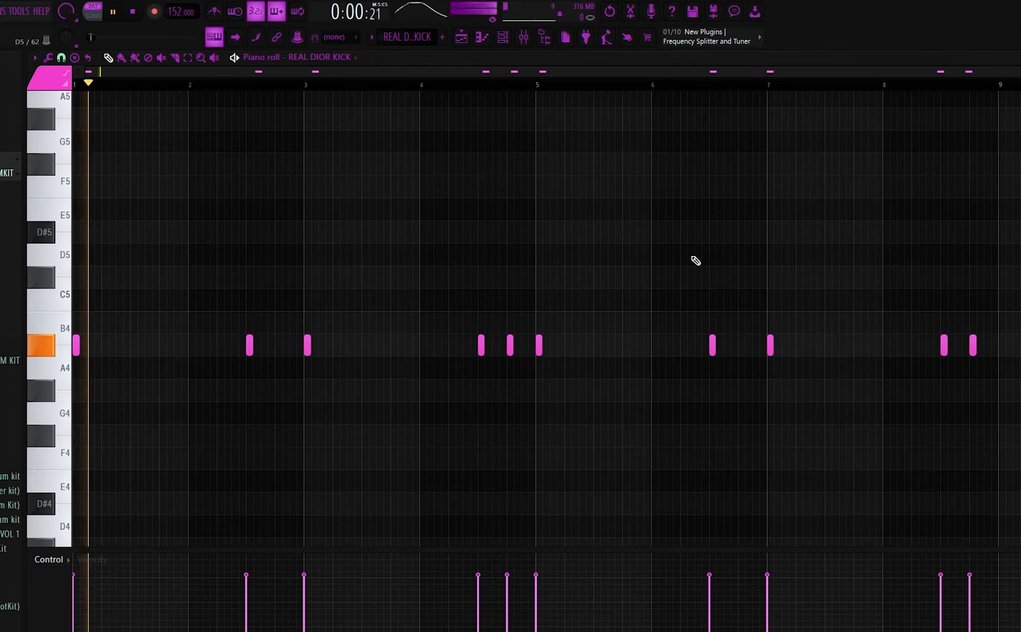
key("space")
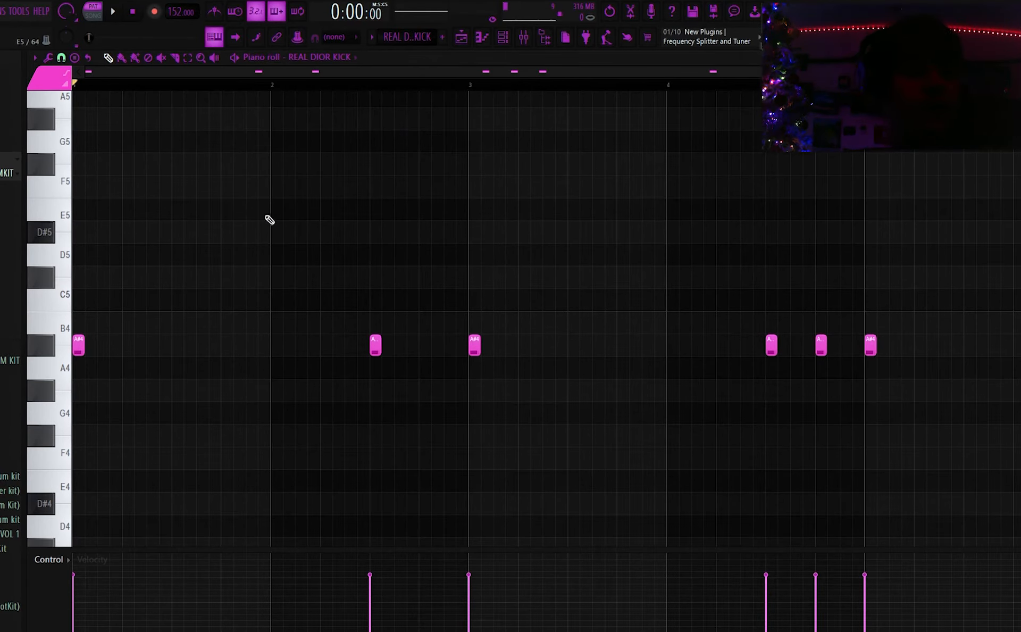
Return to the arrangement and open the REAL DIOR CHANT #2 sample's channel settings
left_click(502, 37)
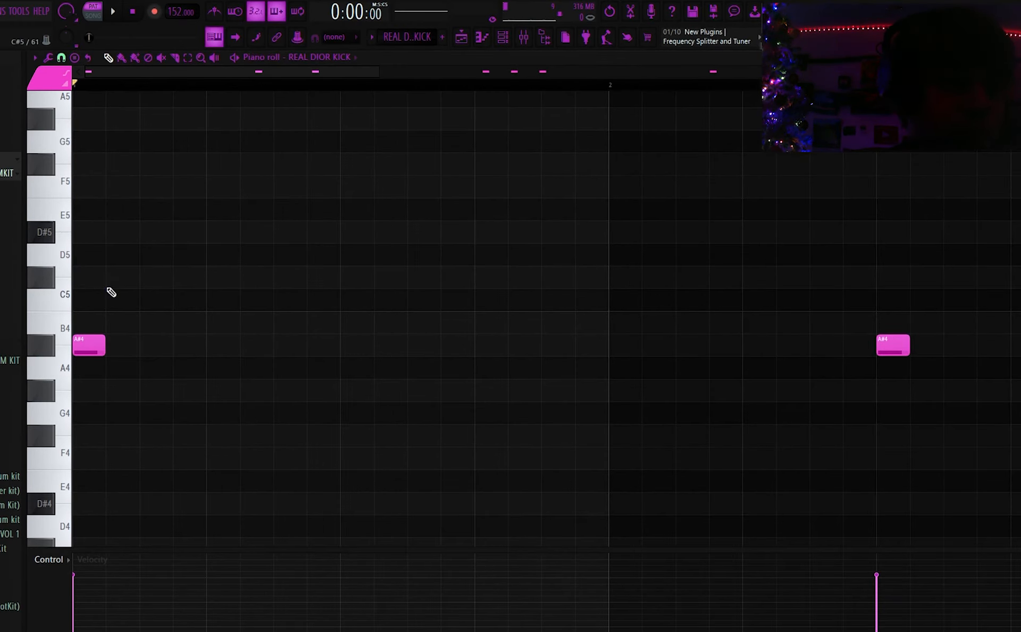
left_click(138, 300)
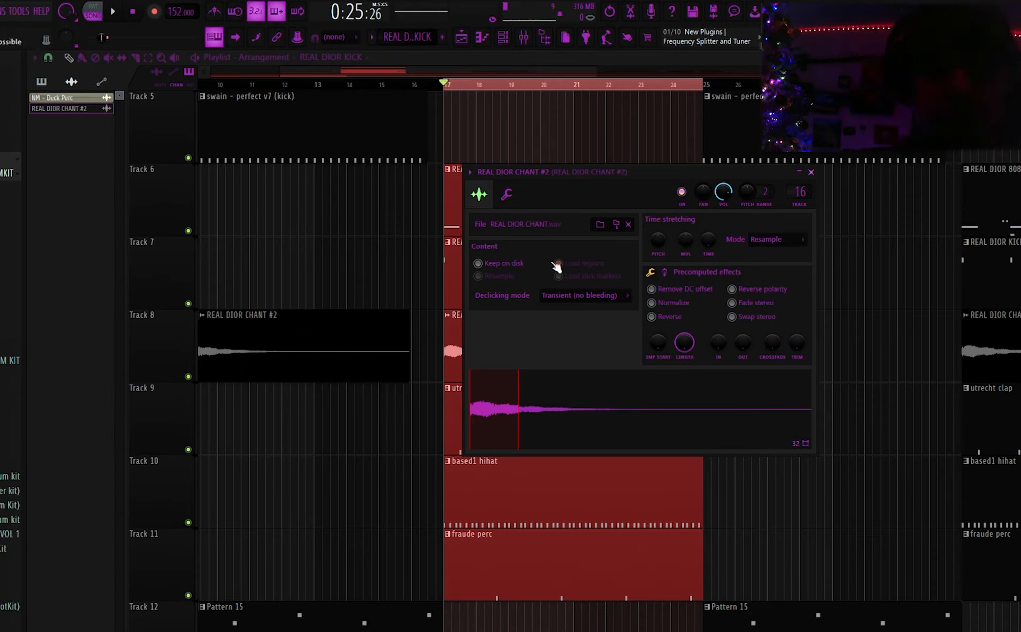
mouse_move(594, 342)
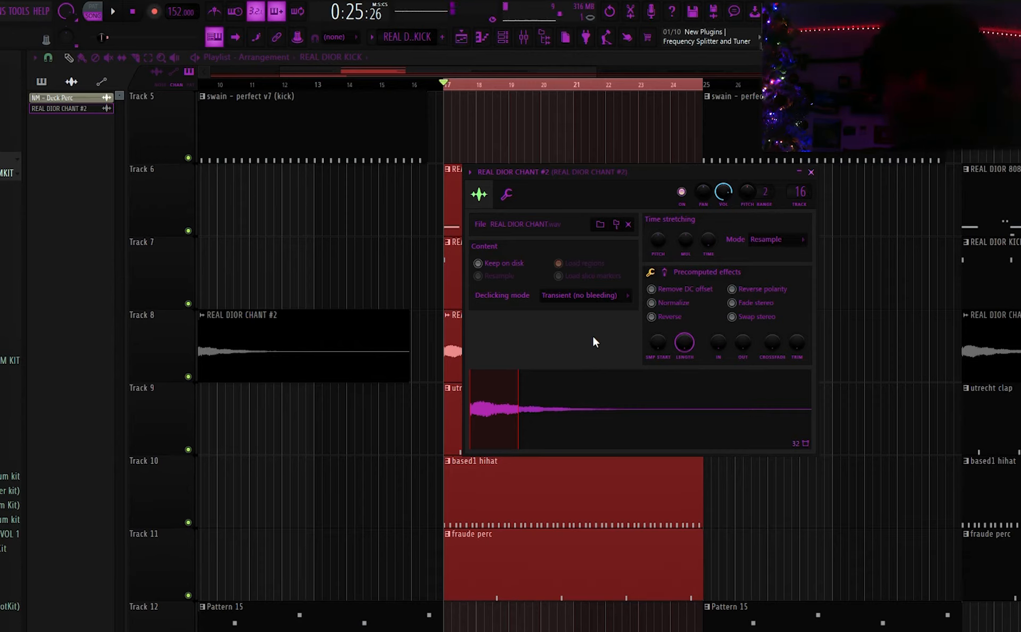
mouse_move(659, 372)
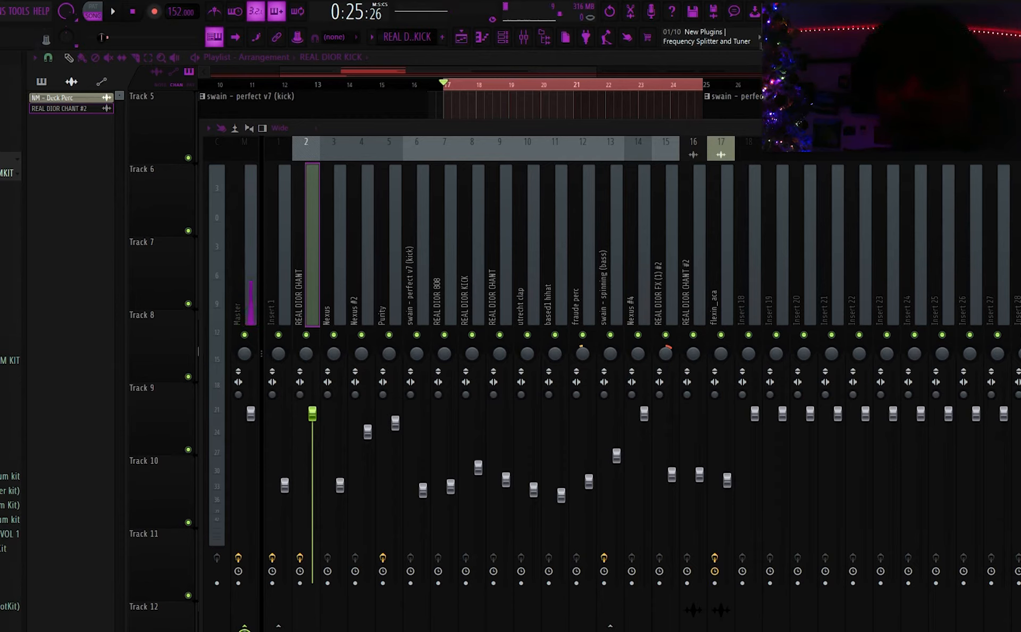
mouse_move(878, 188)
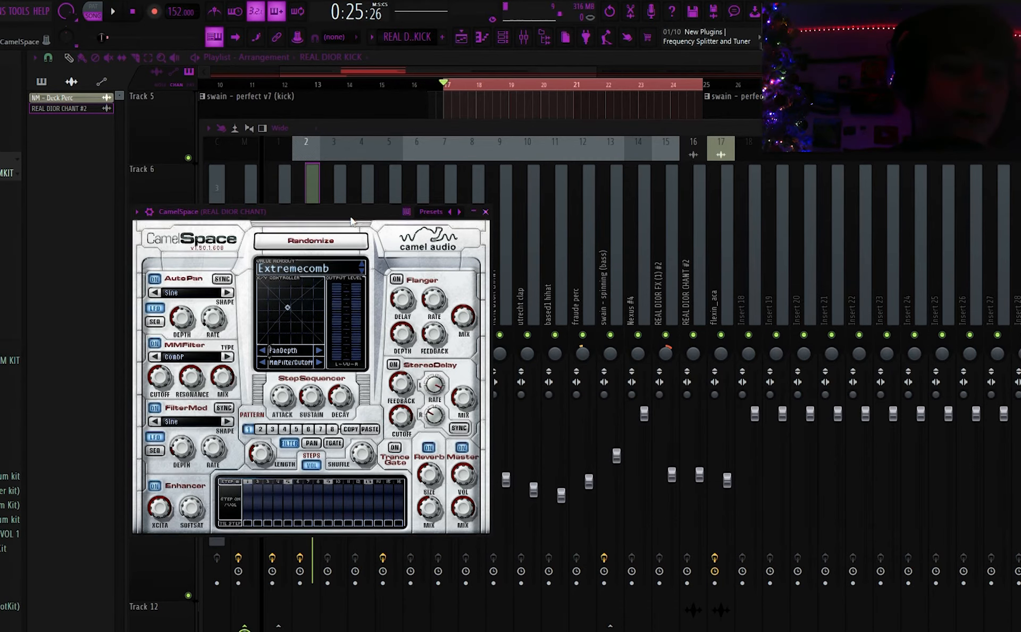
left_click(485, 212)
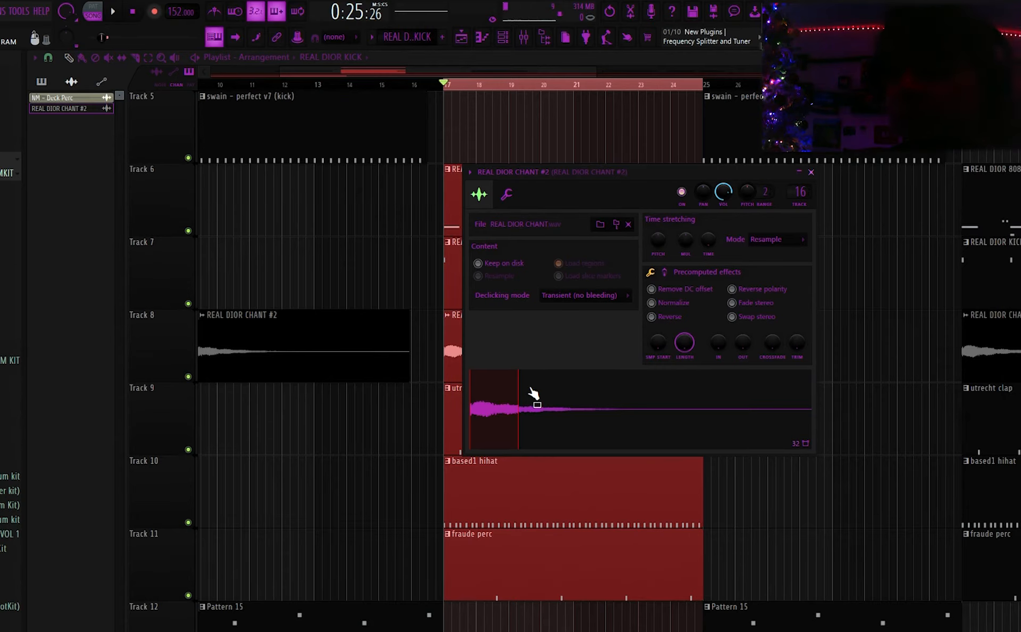
mouse_move(540, 407)
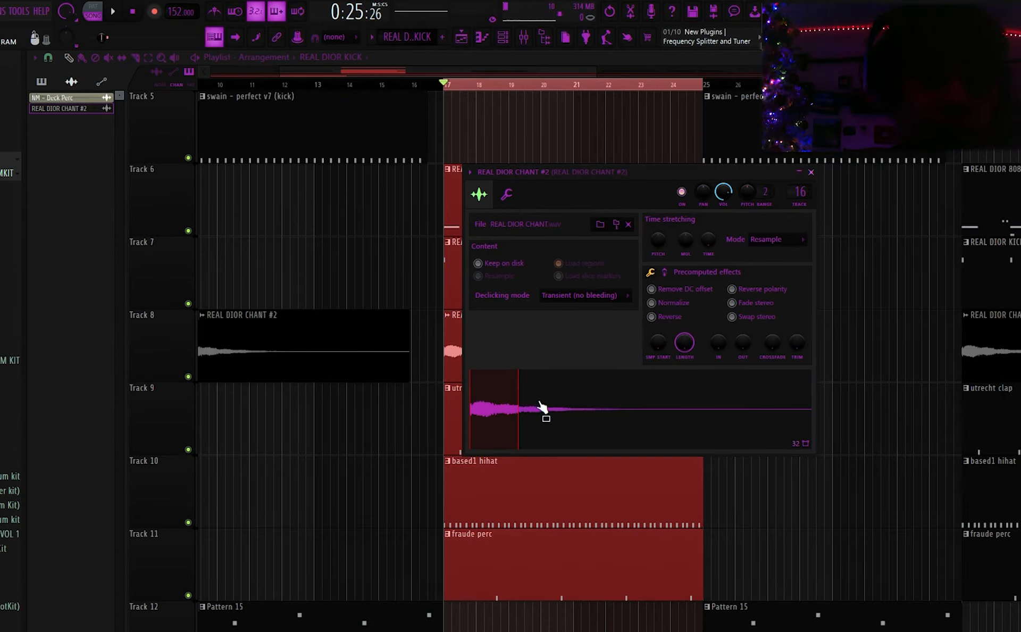
mouse_move(666, 266)
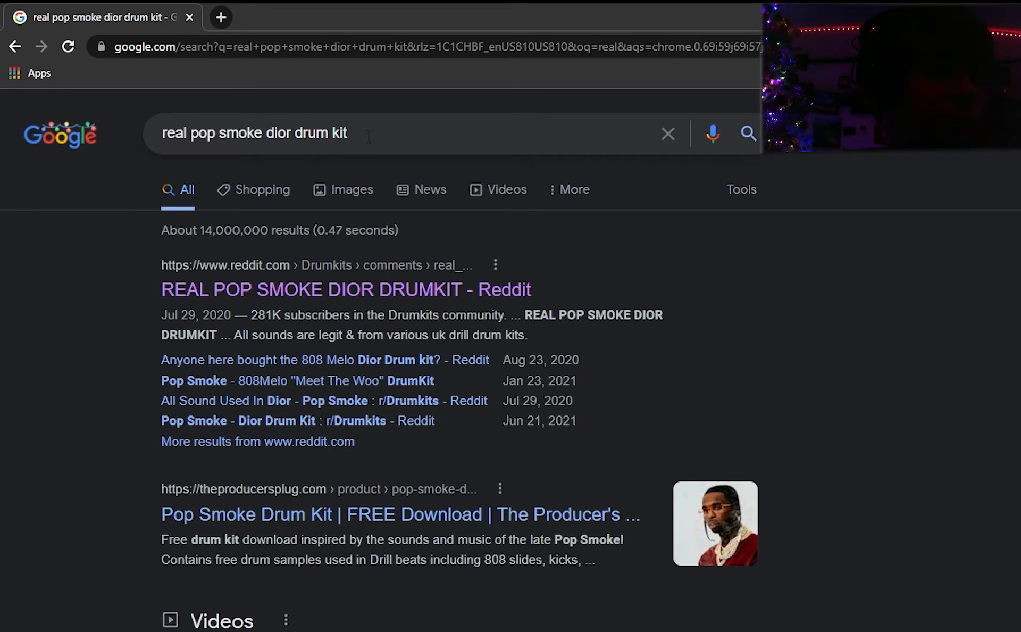
mouse_move(582, 315)
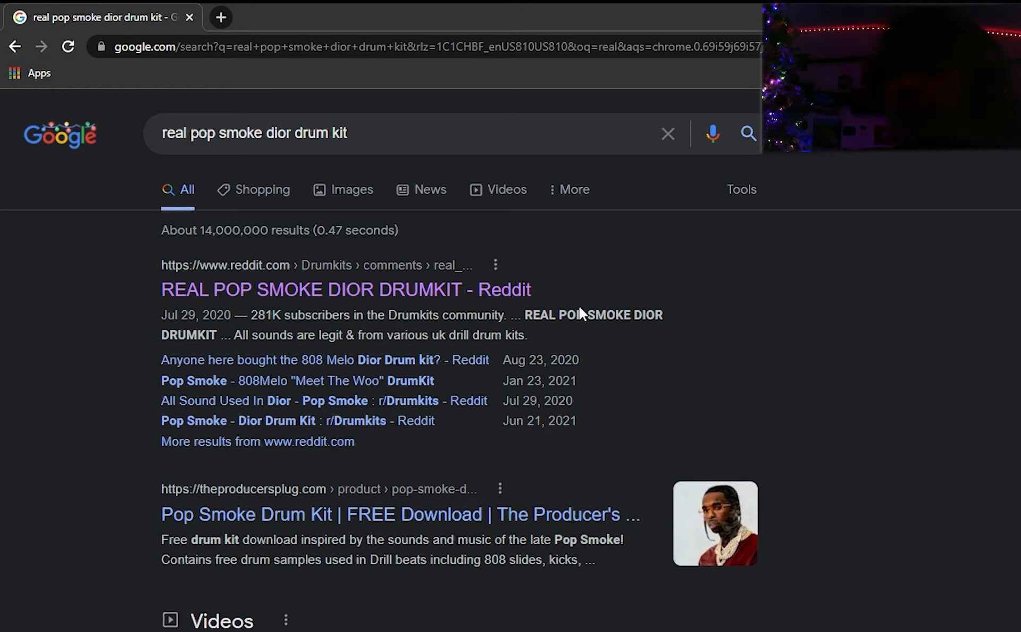
mouse_move(384, 313)
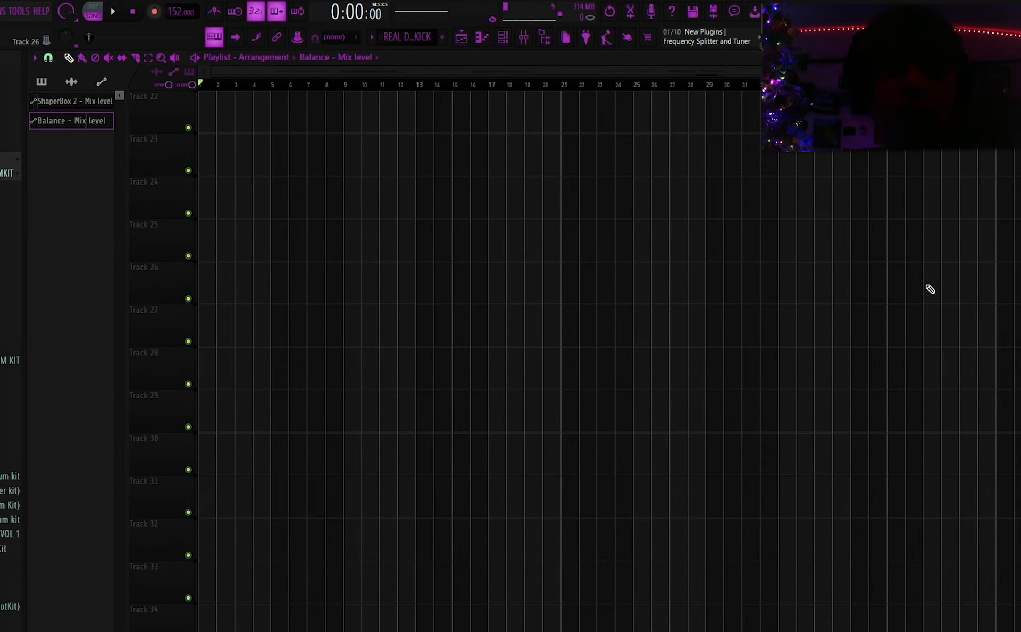
mouse_move(814, 342)
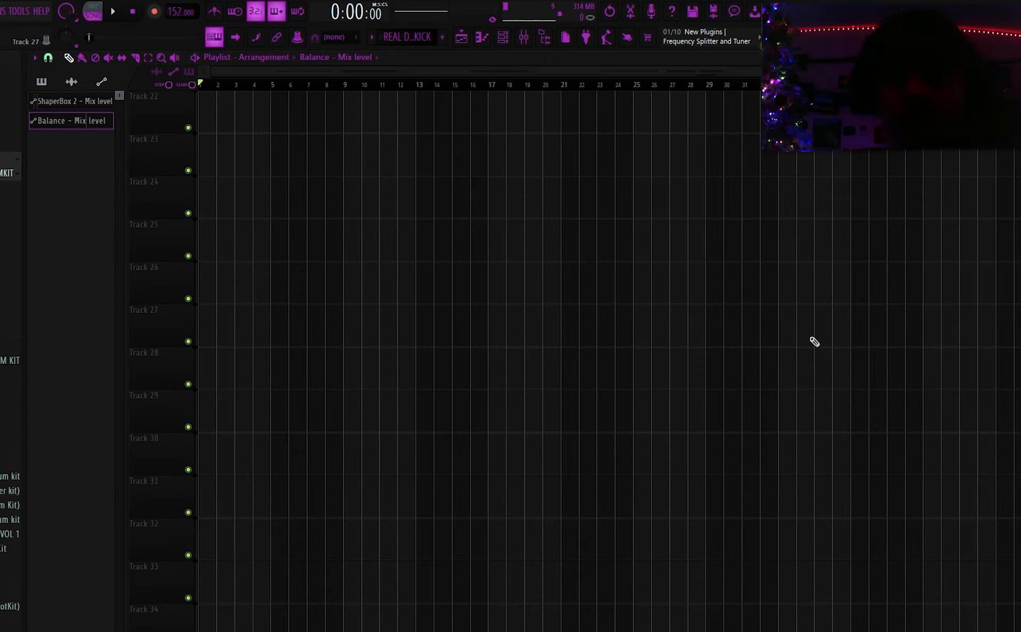
mouse_move(479, 291)
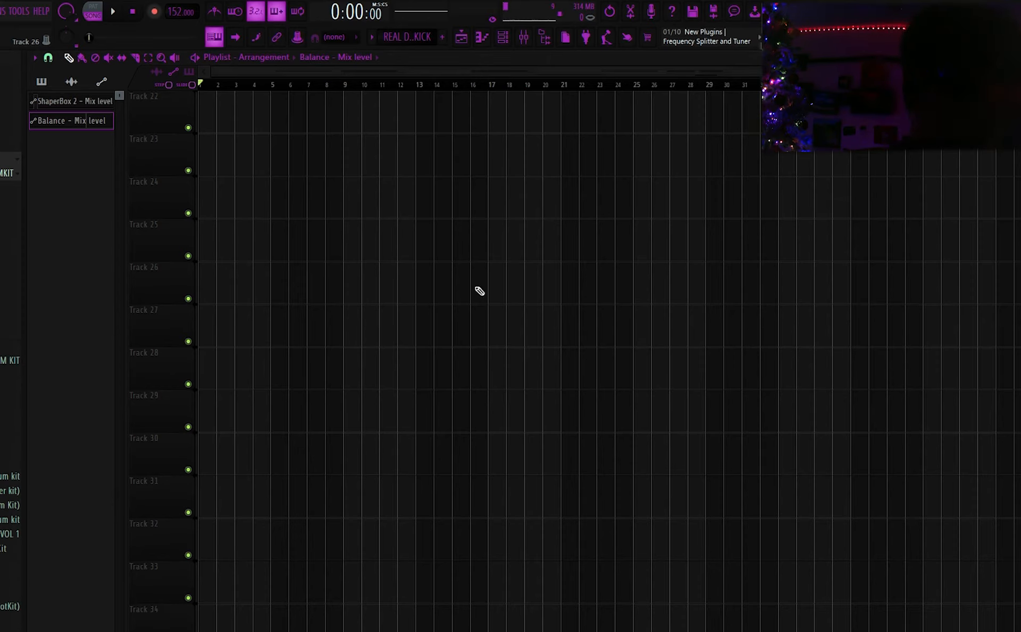
mouse_move(645, 261)
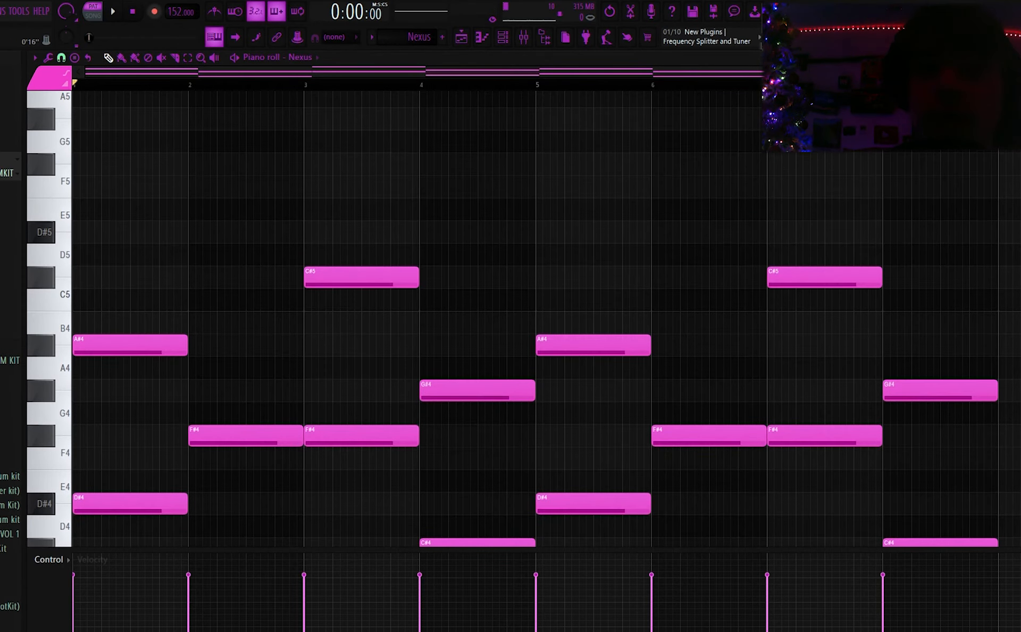
Scroll to the Nexus melody's notes, play it back and stop
scroll("down", 3)
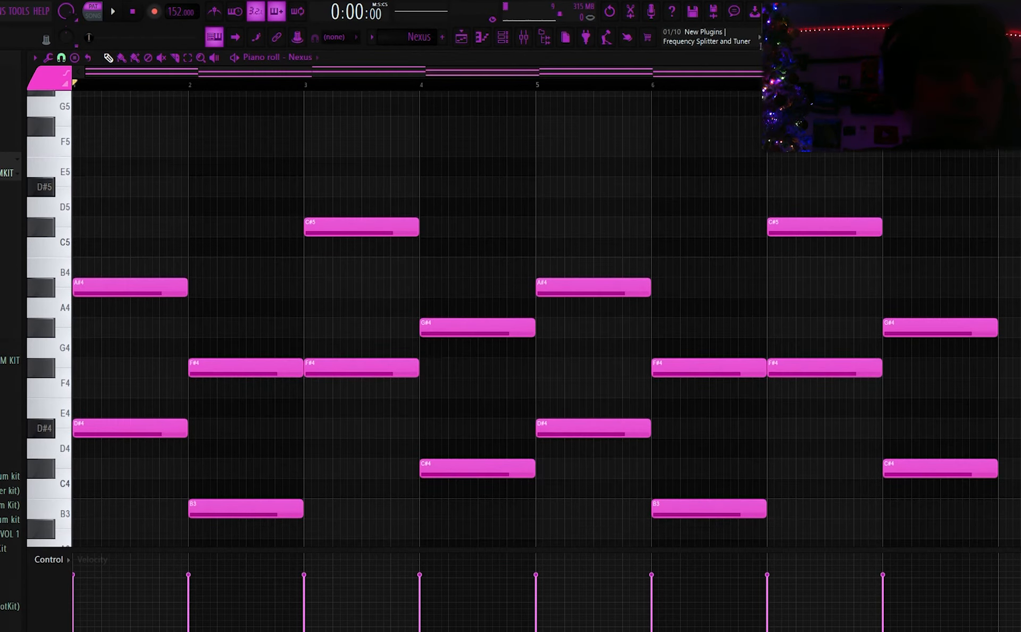
left_click(112, 11)
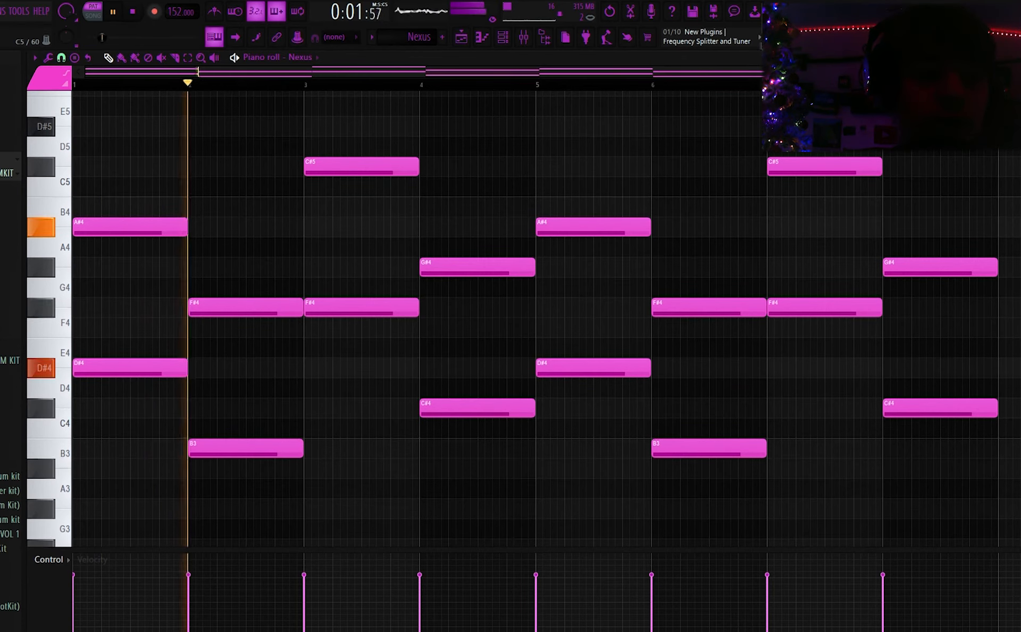
left_click(112, 12)
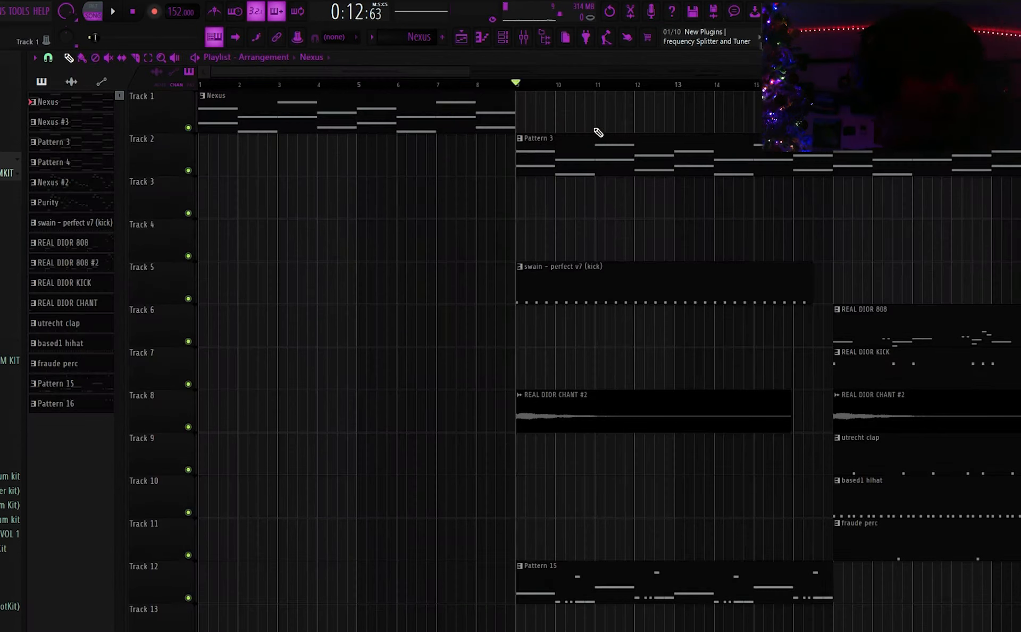
mouse_move(554, 301)
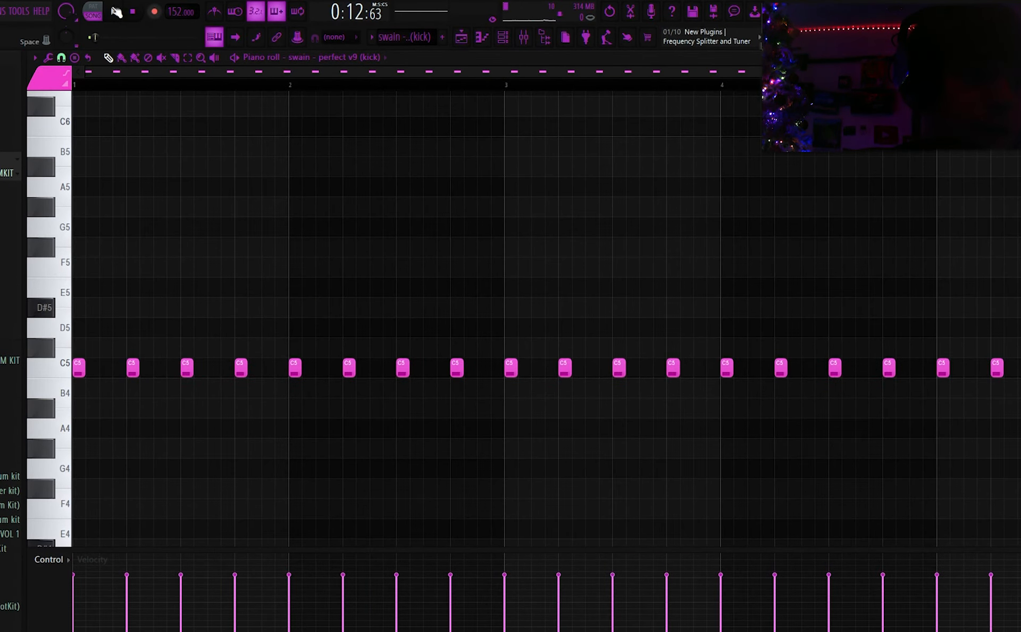
Audition the kick pattern in the piano roll and stop it
left_click(92, 11)
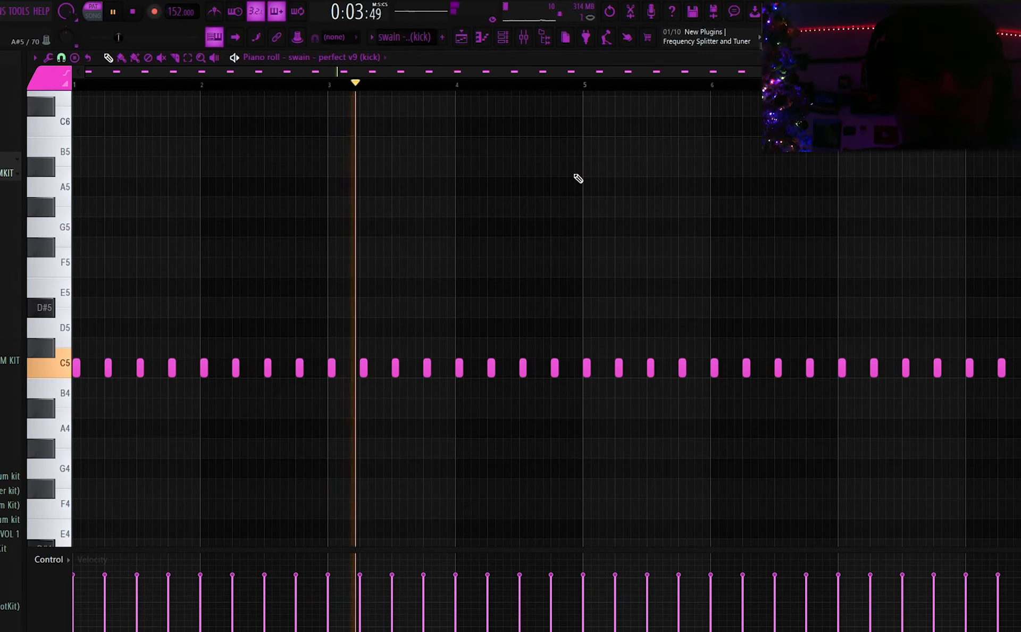
left_click(133, 12)
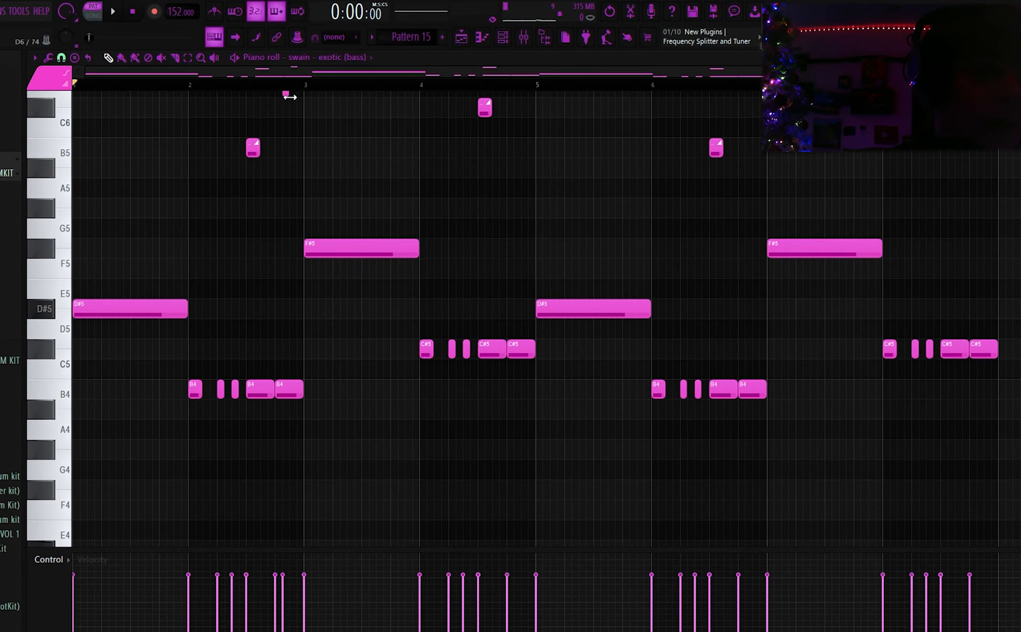
scroll("up", 3)
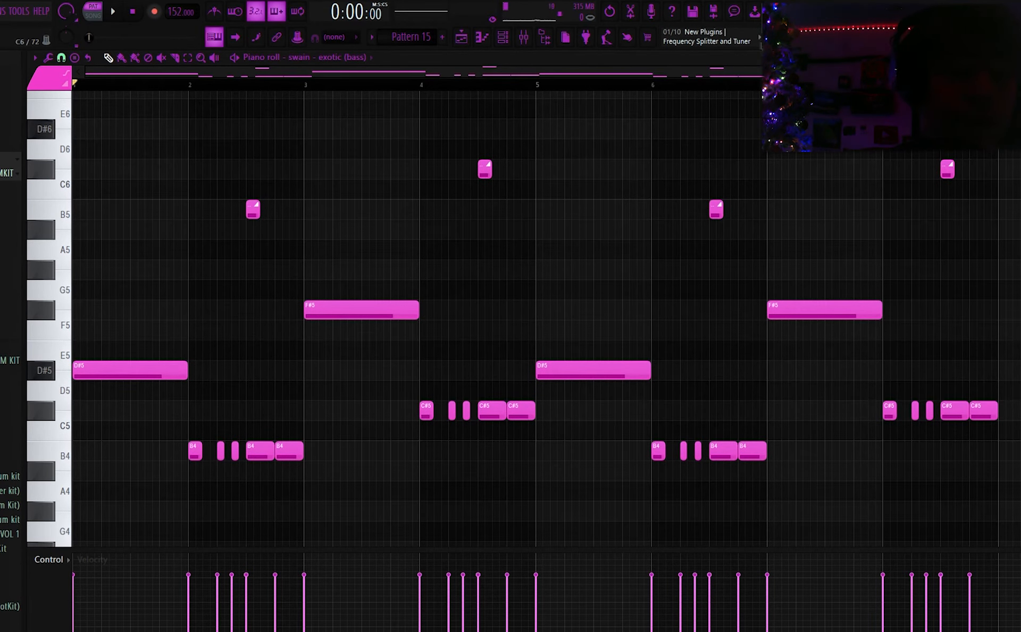
Audition the Pattern 15 bass line around D#5 and F#5, then stop playback
left_click(113, 12)
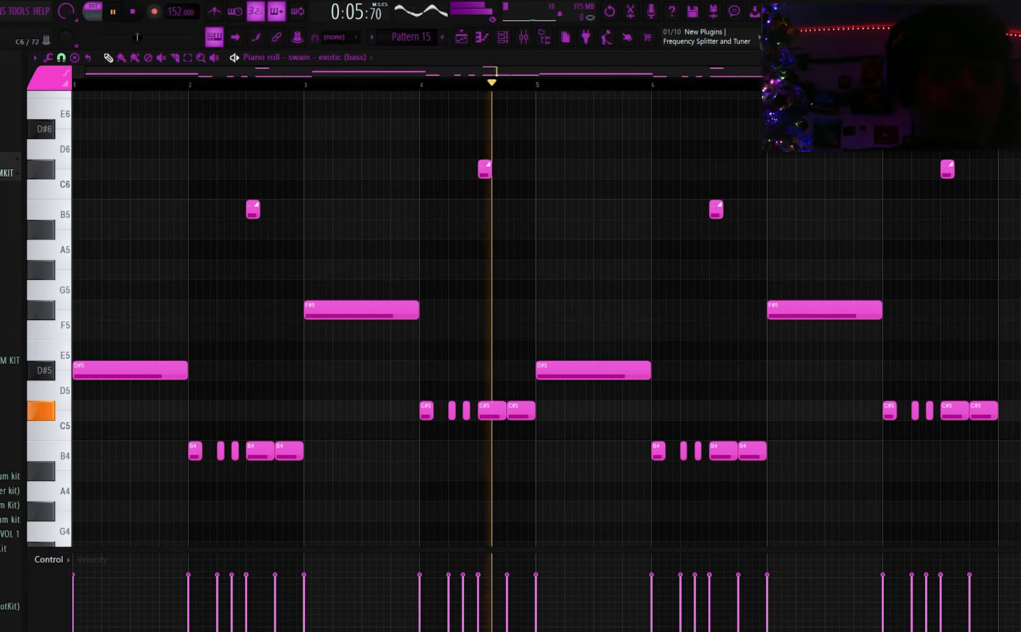
left_click(113, 12)
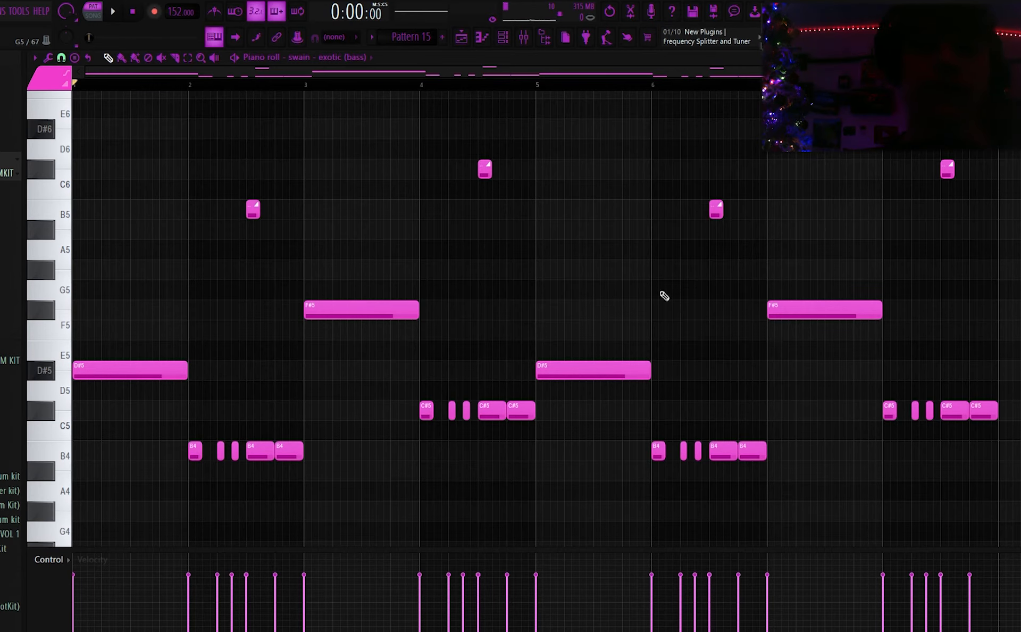
scroll("down", 3)
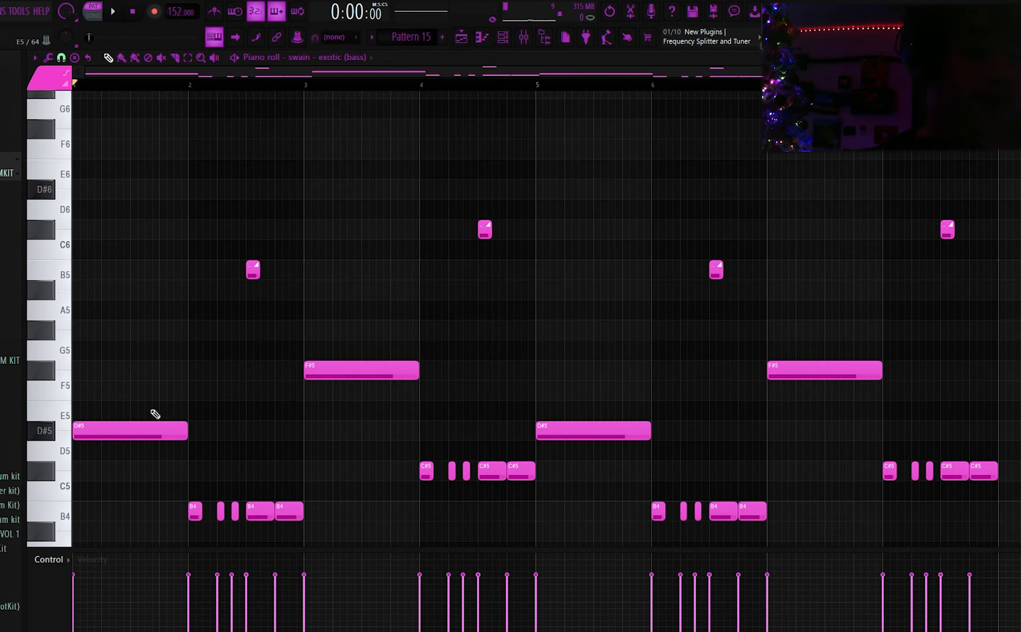
mouse_move(135, 419)
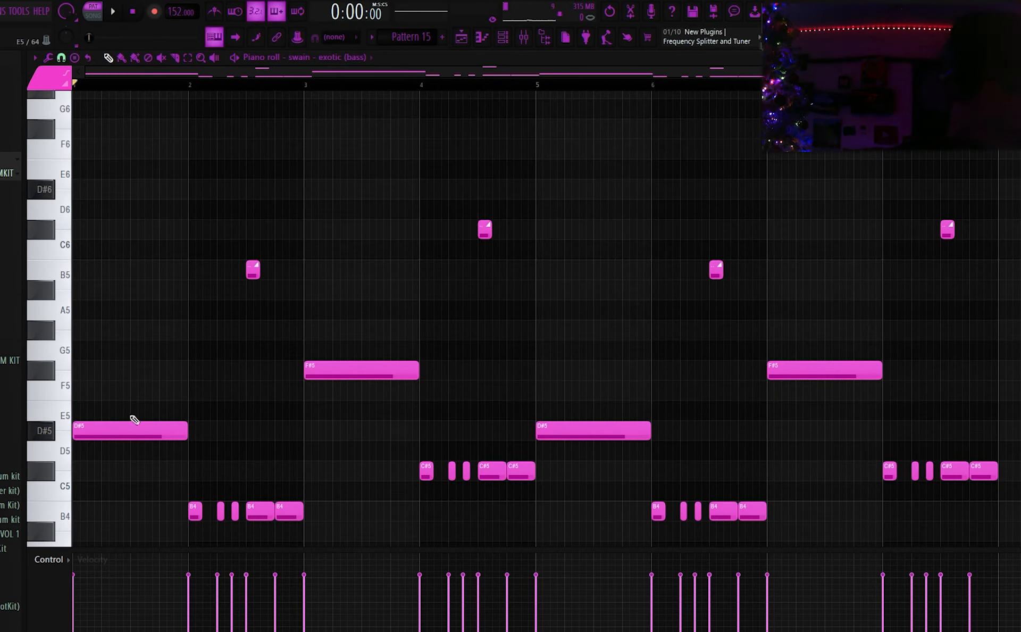
scroll("down", 3)
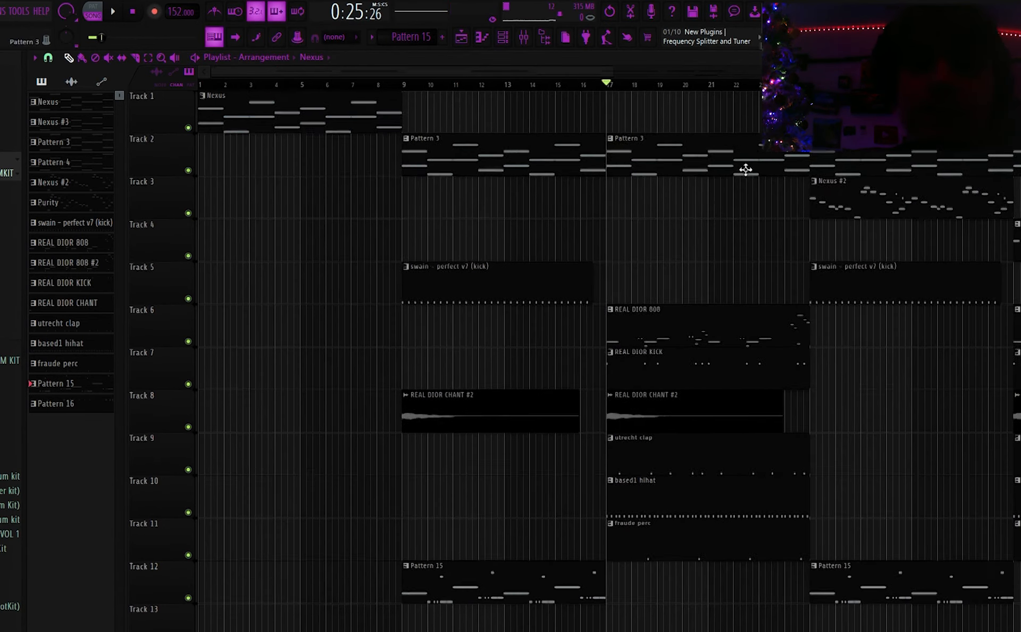
Duplicate the later clip section to extend the arrangement toward 65 bars, then stop playback
scroll("down", 3)
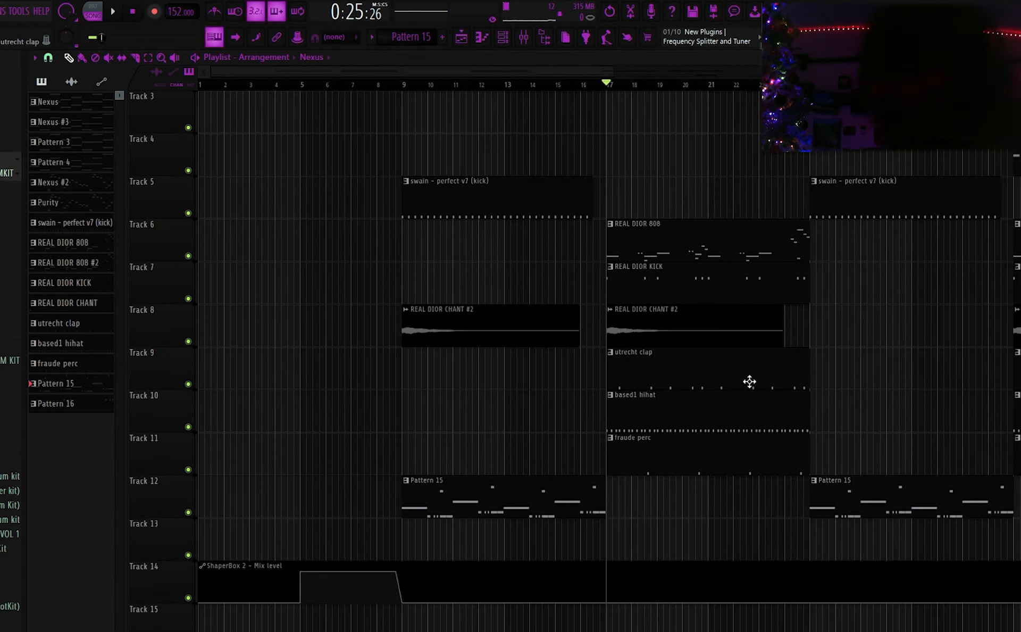
scroll("up", 3)
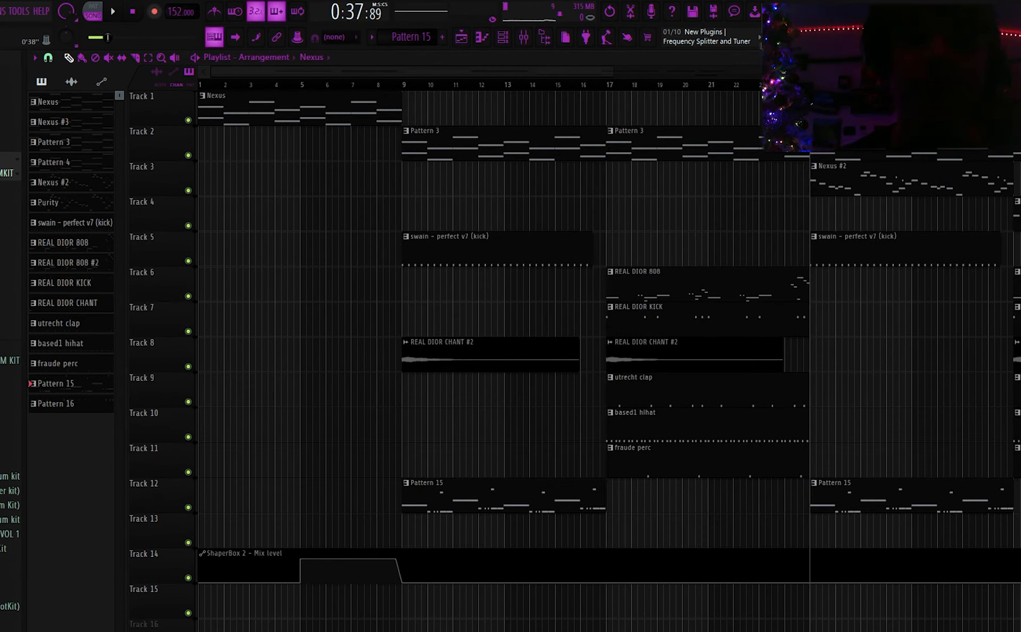
left_click(837, 182)
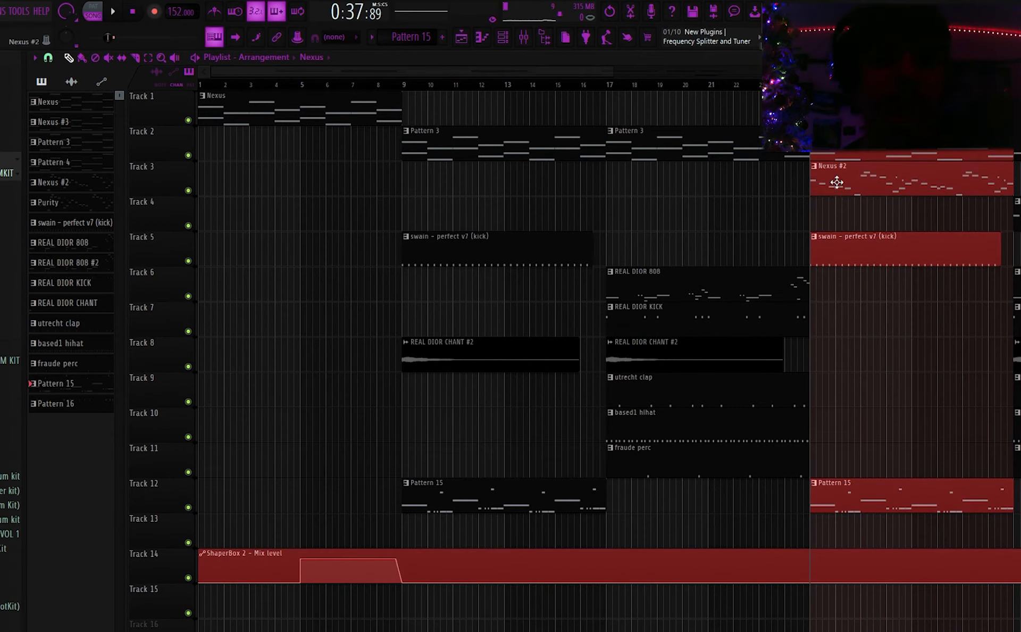
mouse_move(872, 237)
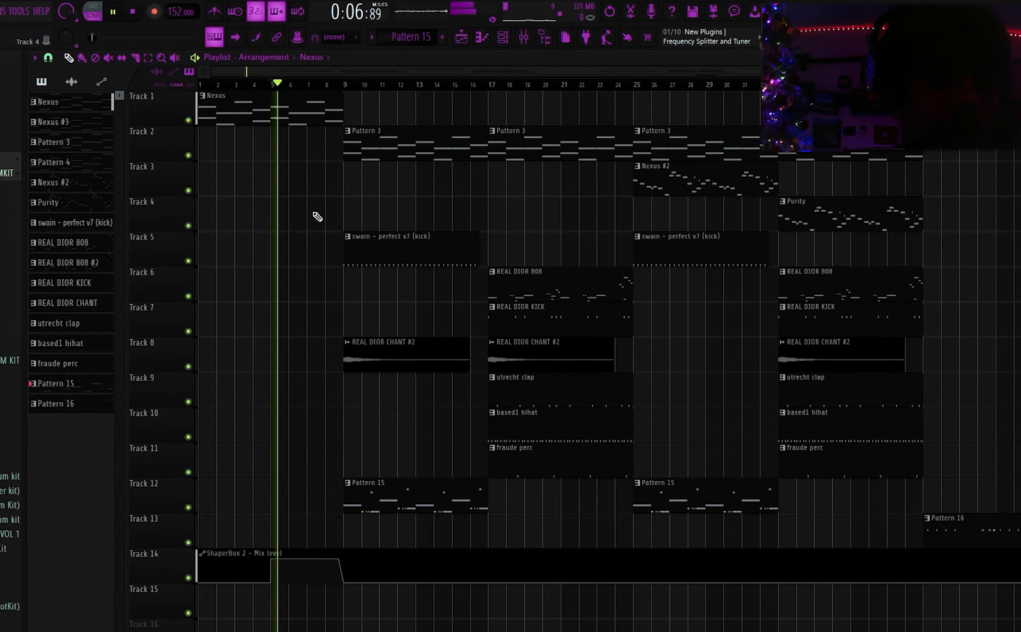
left_click(113, 12)
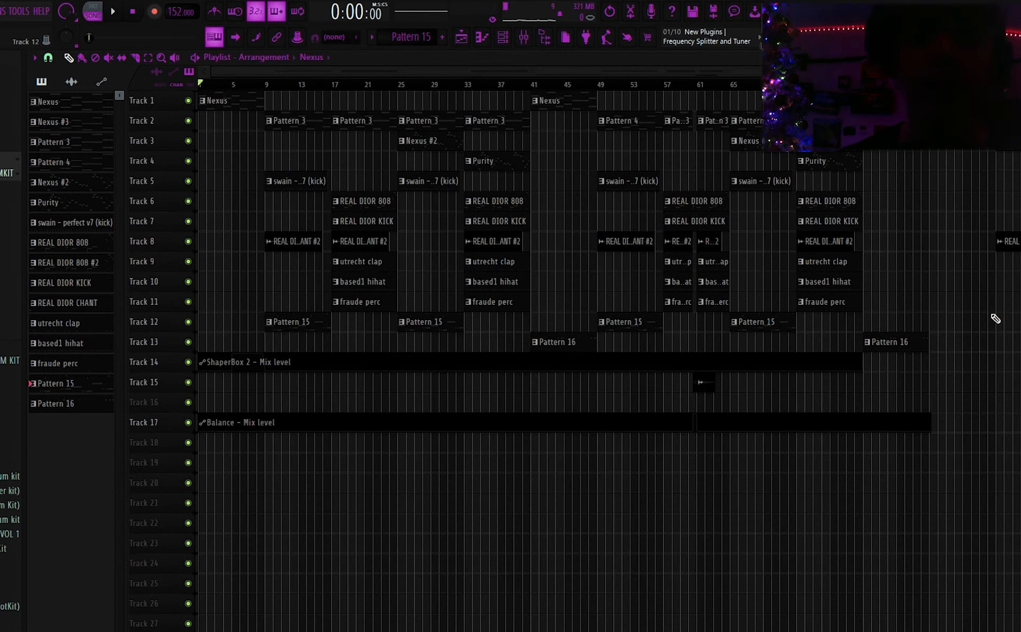
mouse_move(979, 325)
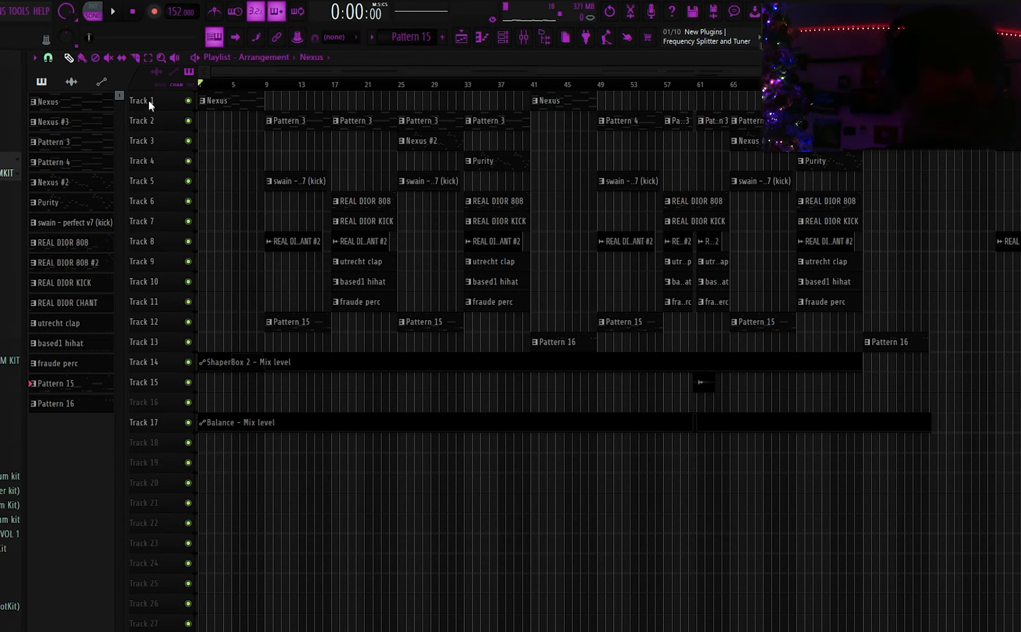
mouse_move(798, 200)
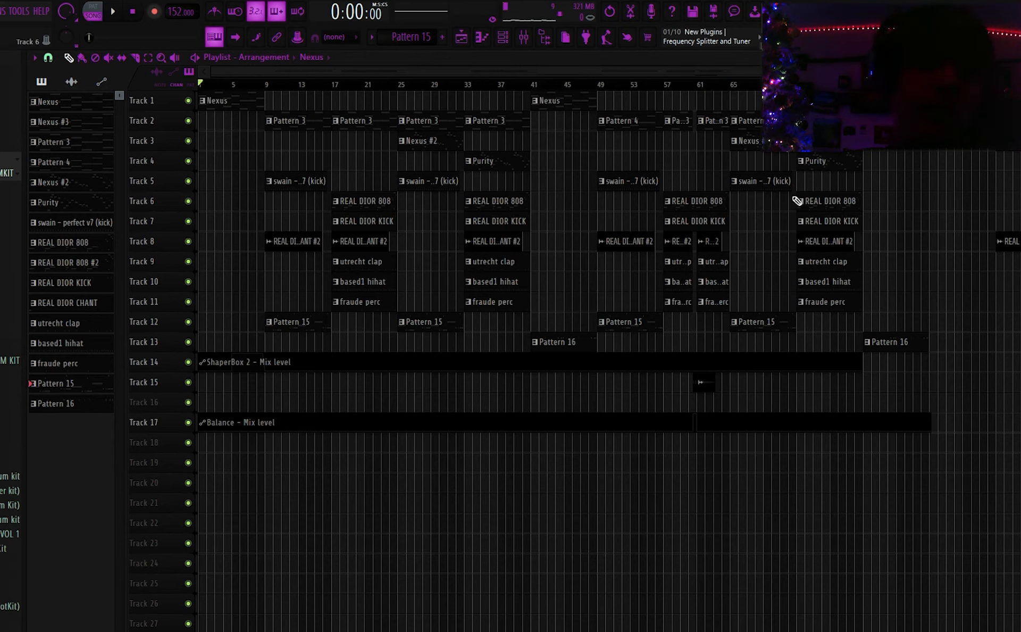
mouse_move(893, 207)
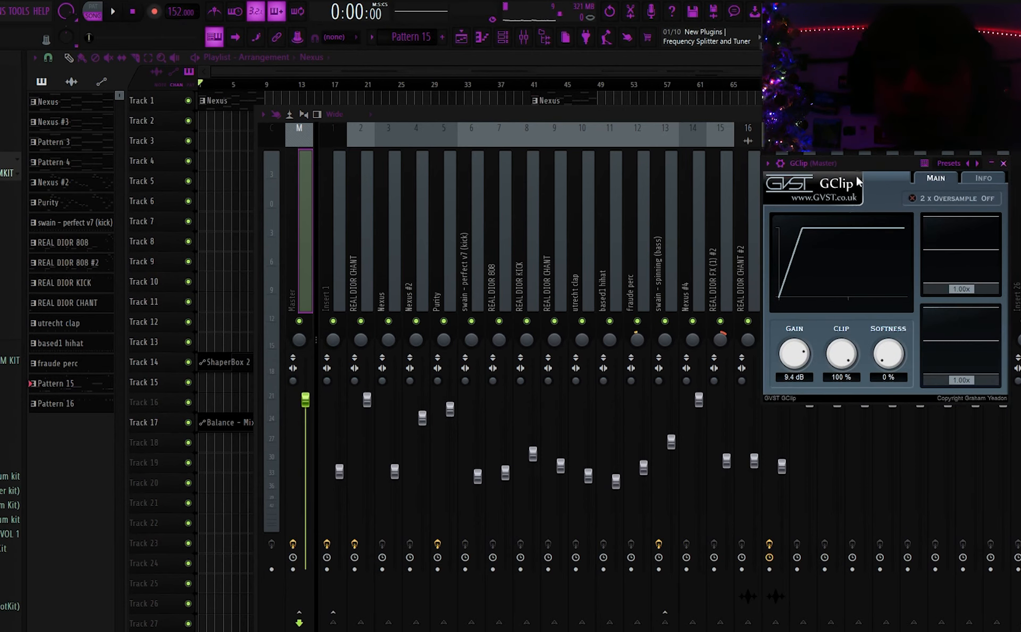
mouse_move(995, 266)
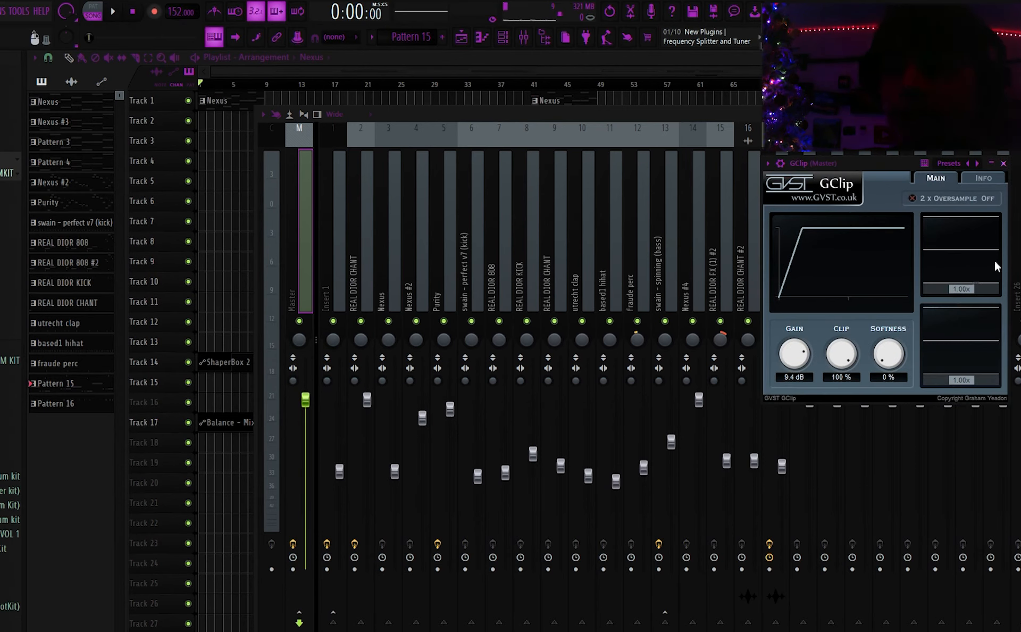
mouse_move(912, 358)
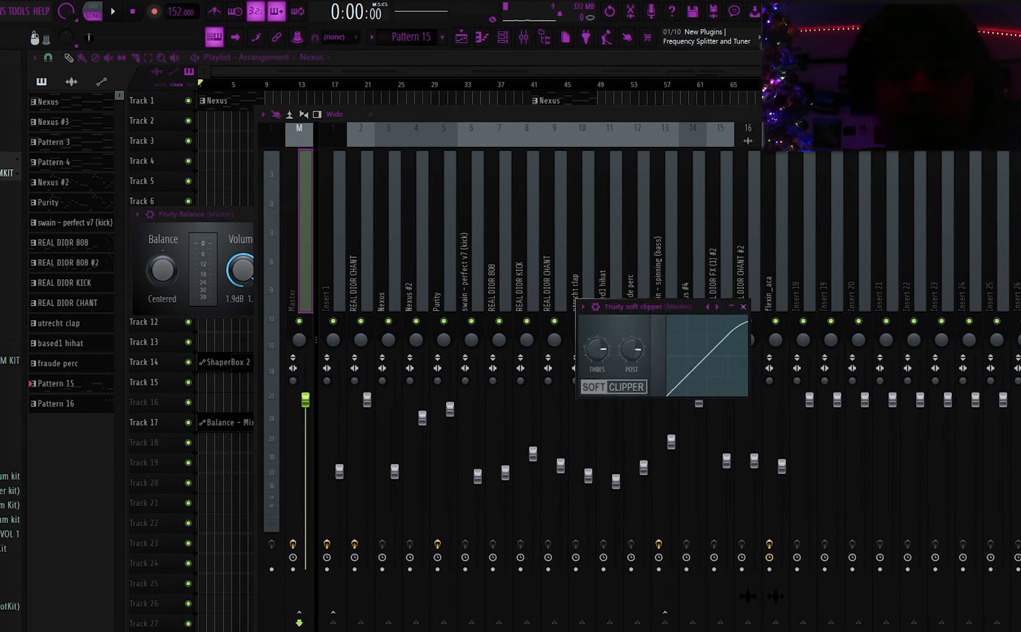
left_click(742, 306)
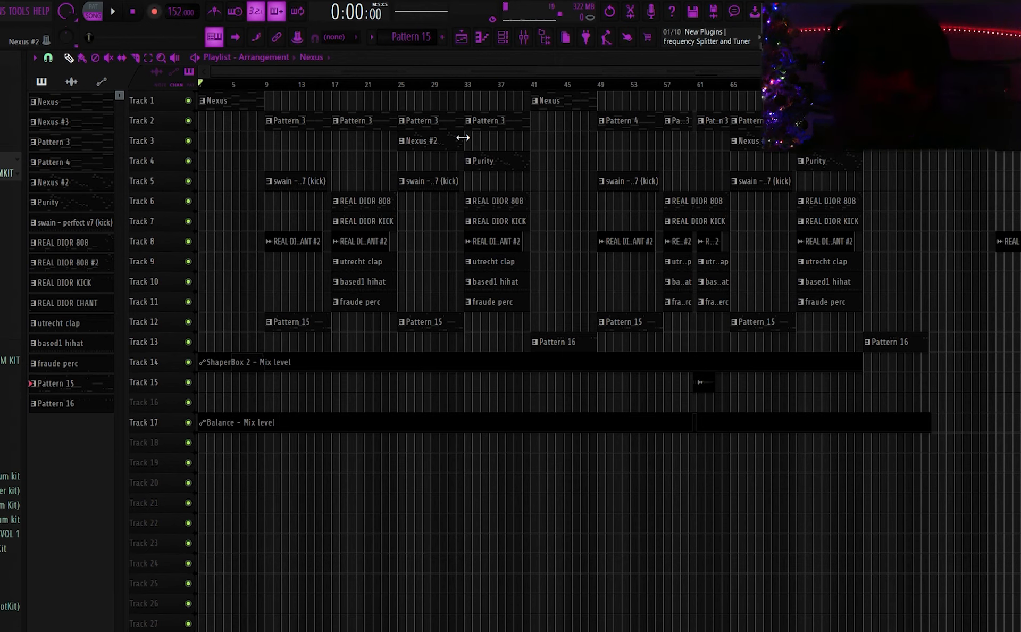
mouse_move(759, 186)
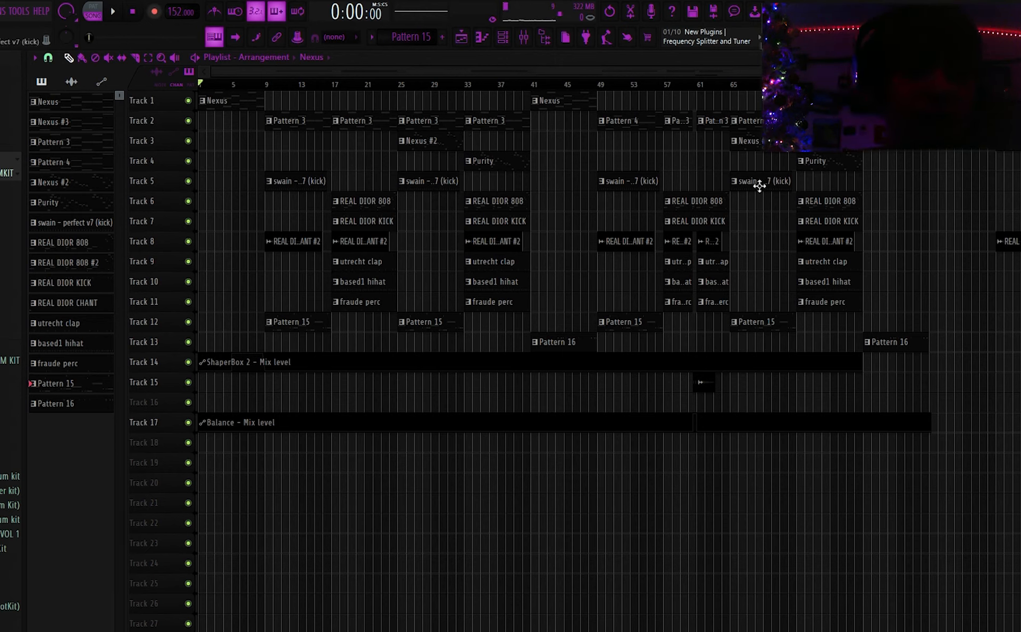